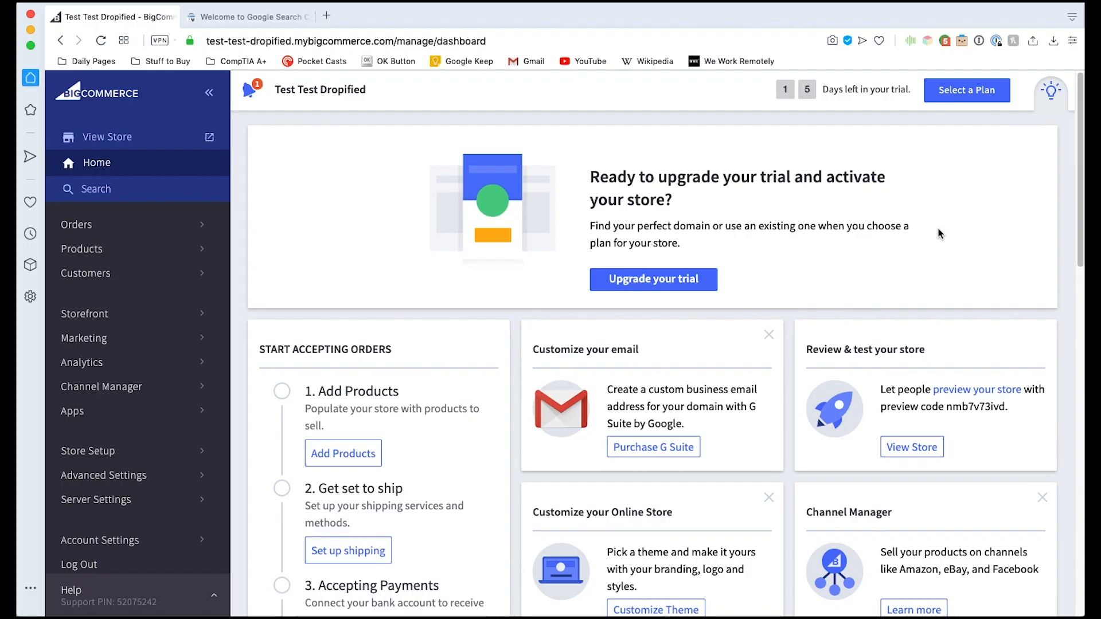
mouse_move(944, 234)
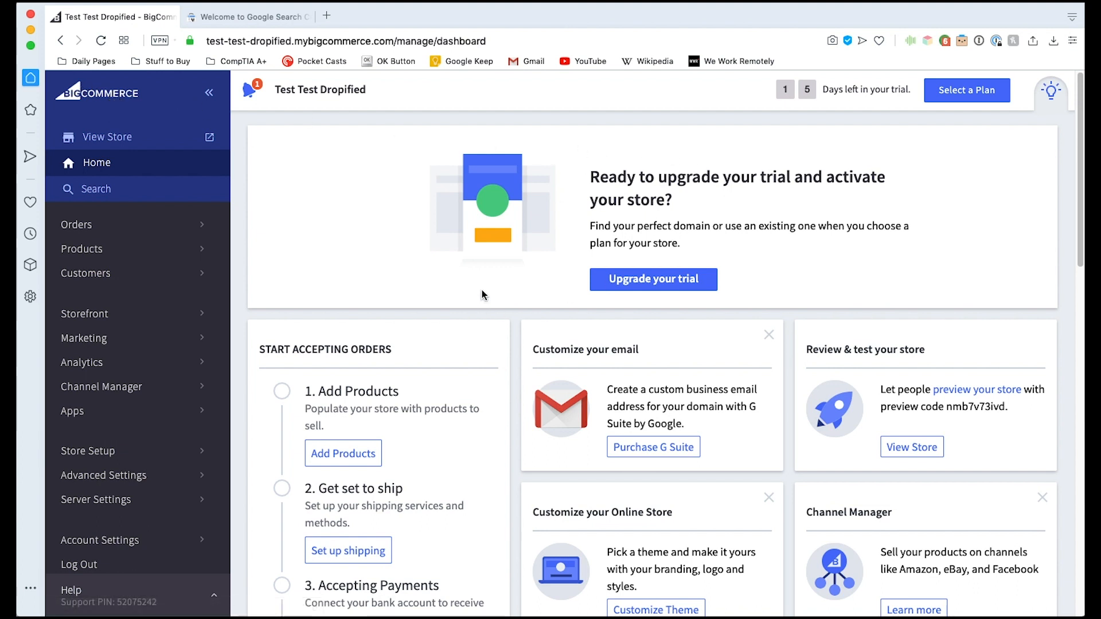
mouse_move(573, 238)
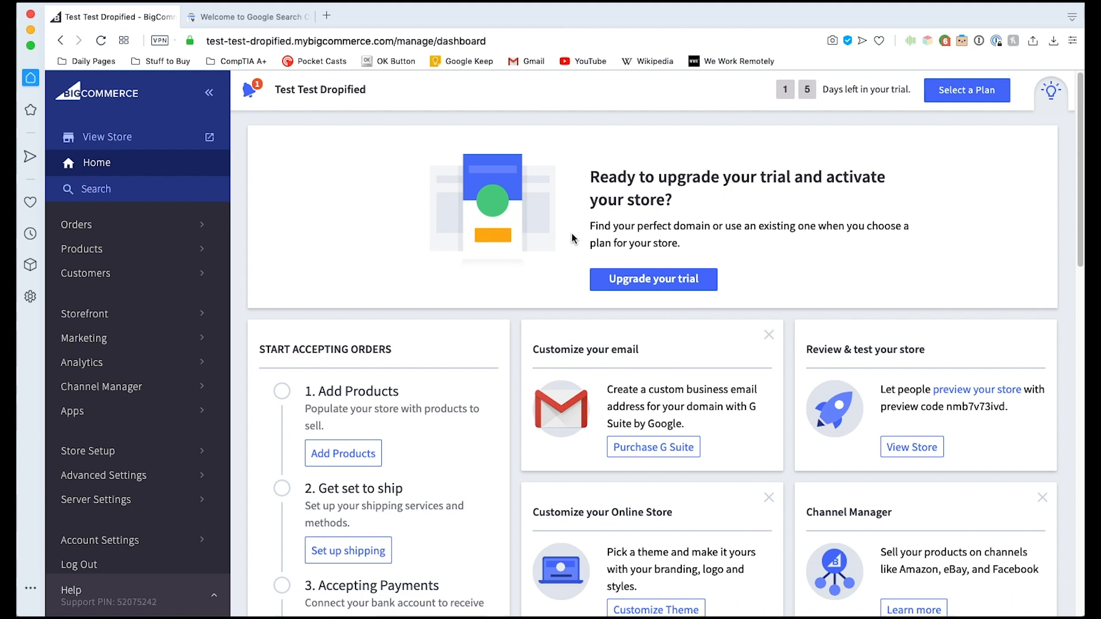
mouse_move(400, 333)
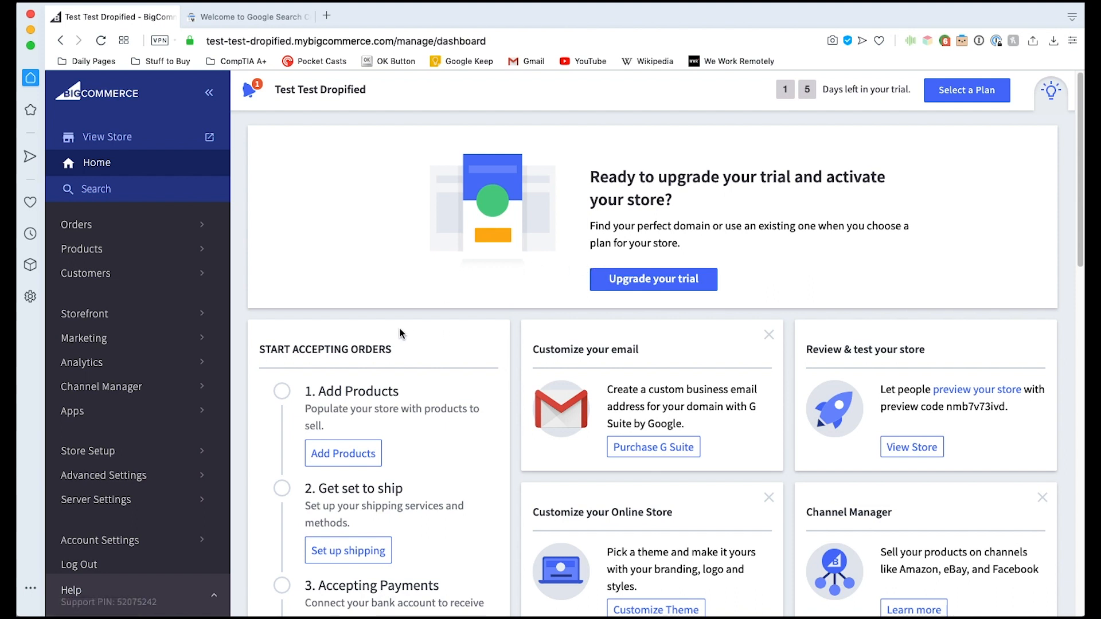
mouse_move(68, 464)
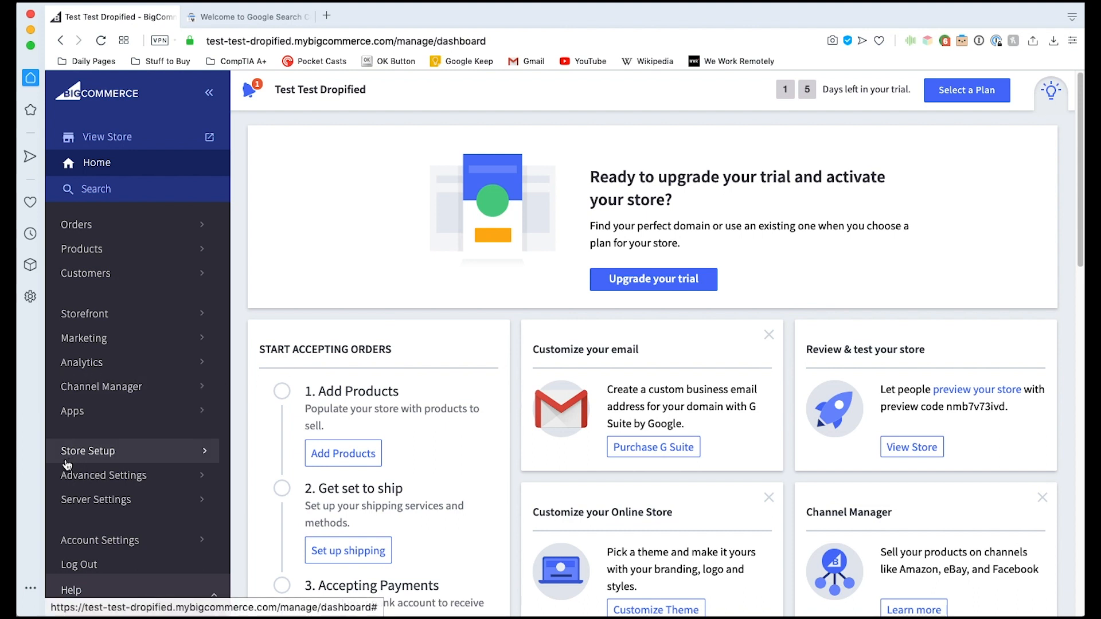
mouse_move(84, 460)
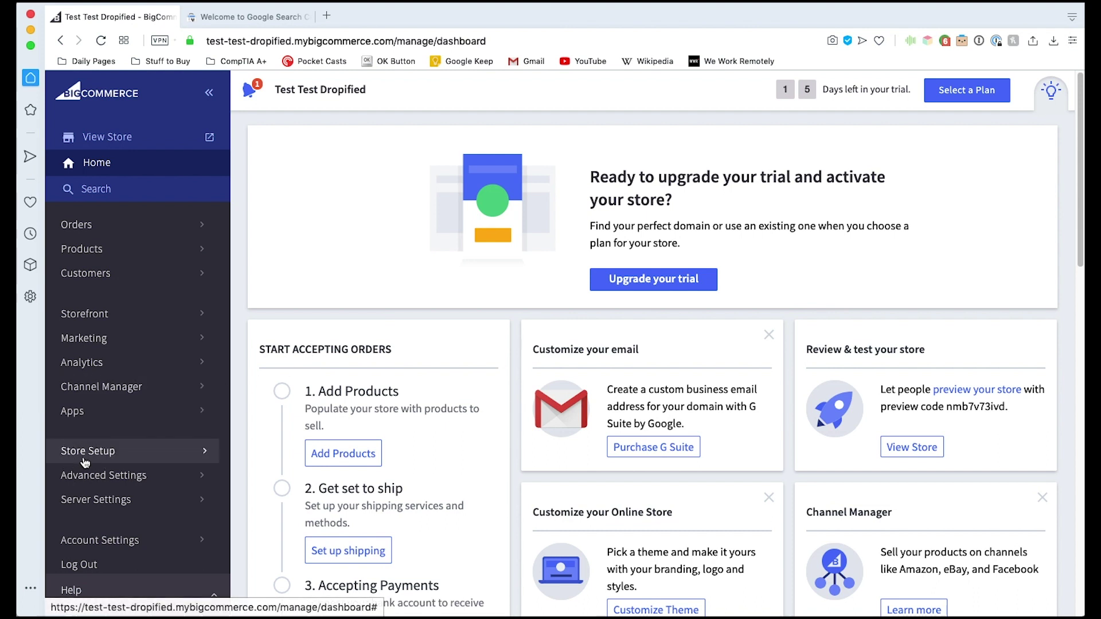
Switch the store status from Down for Maintenance to Open in Store Settings and save
click(88, 450)
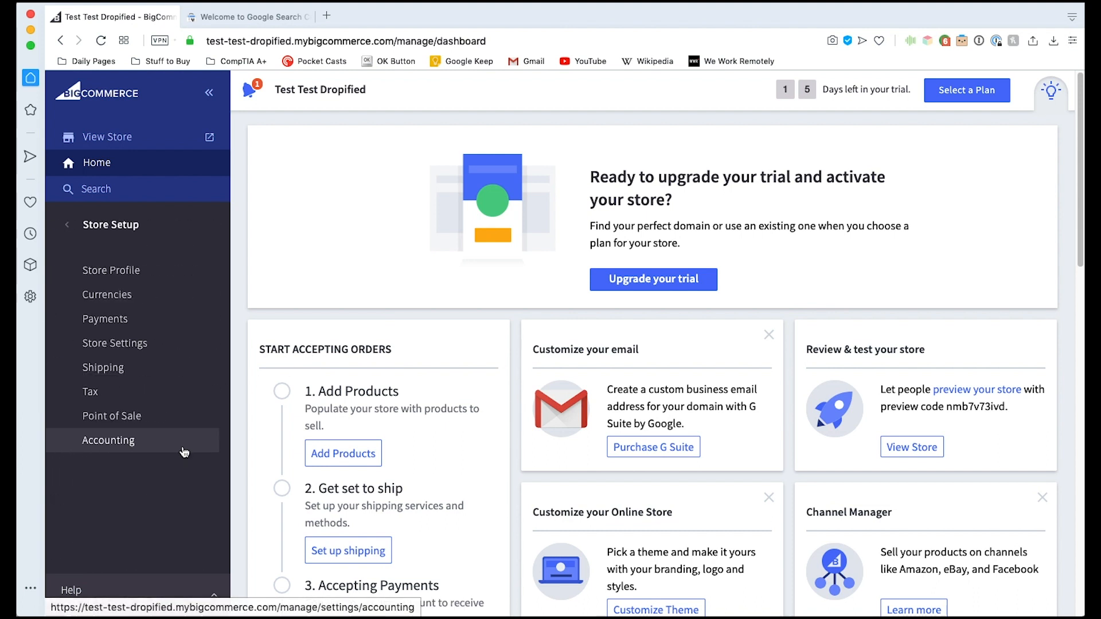
mouse_move(86, 345)
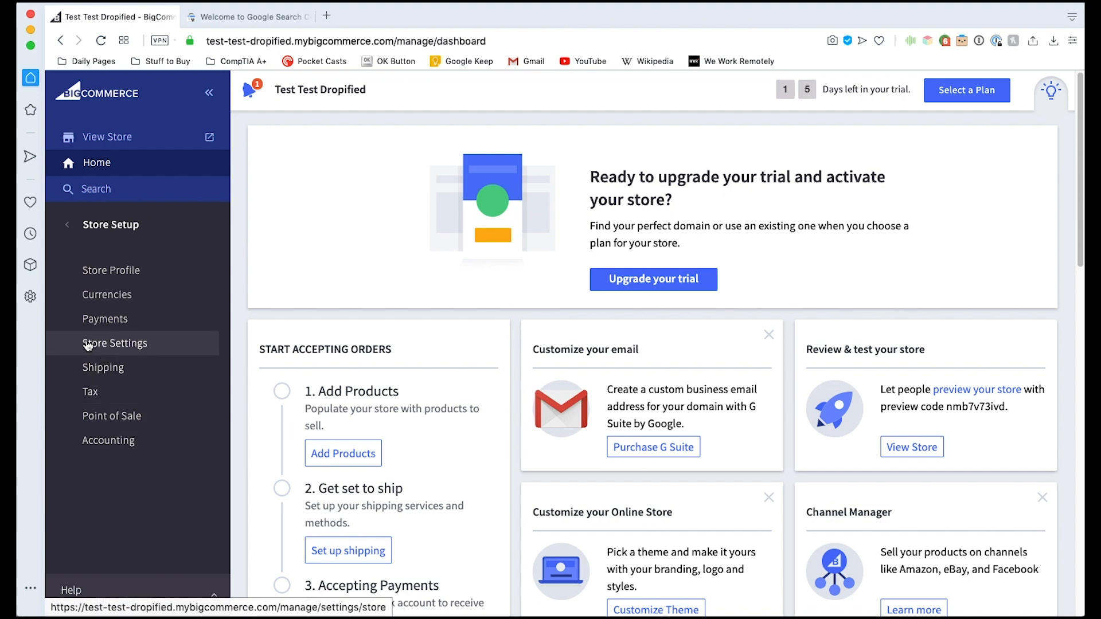
click(114, 343)
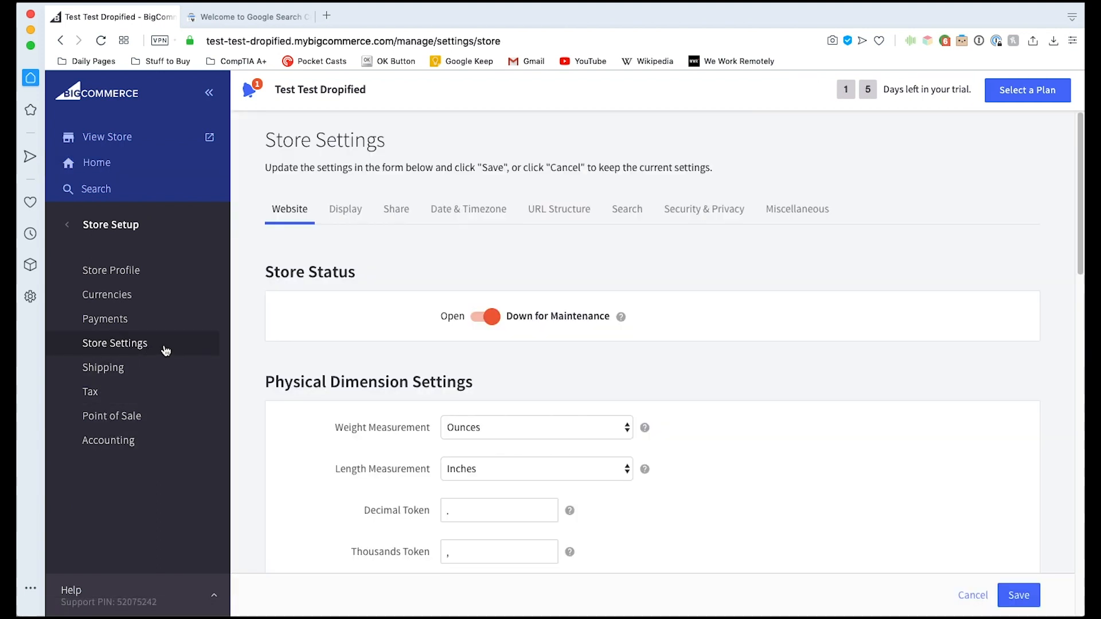
mouse_move(455, 351)
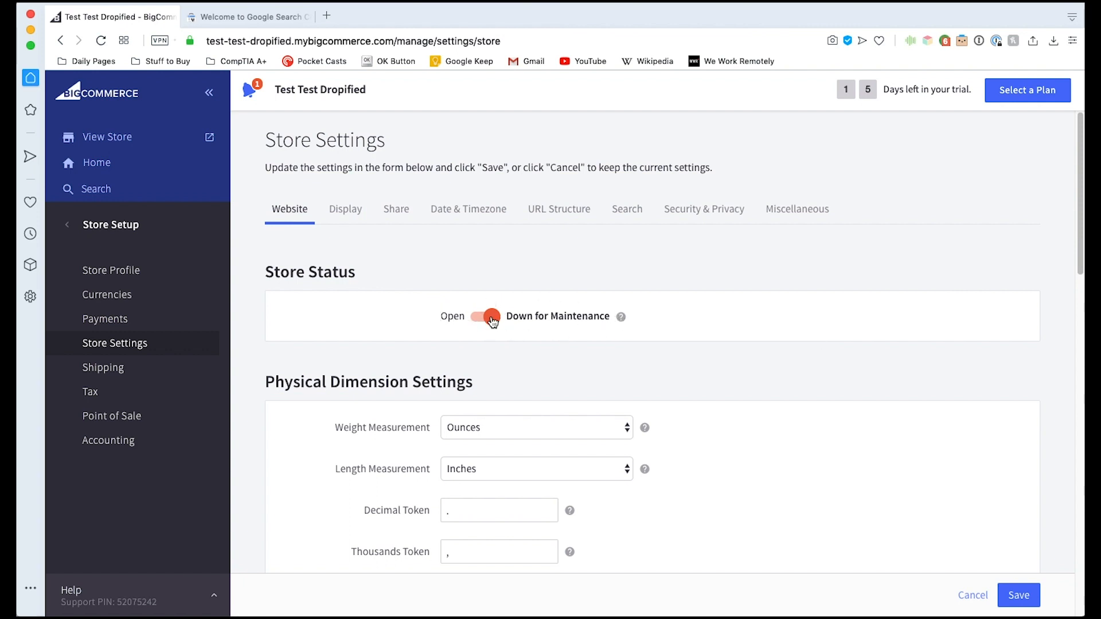
click(486, 317)
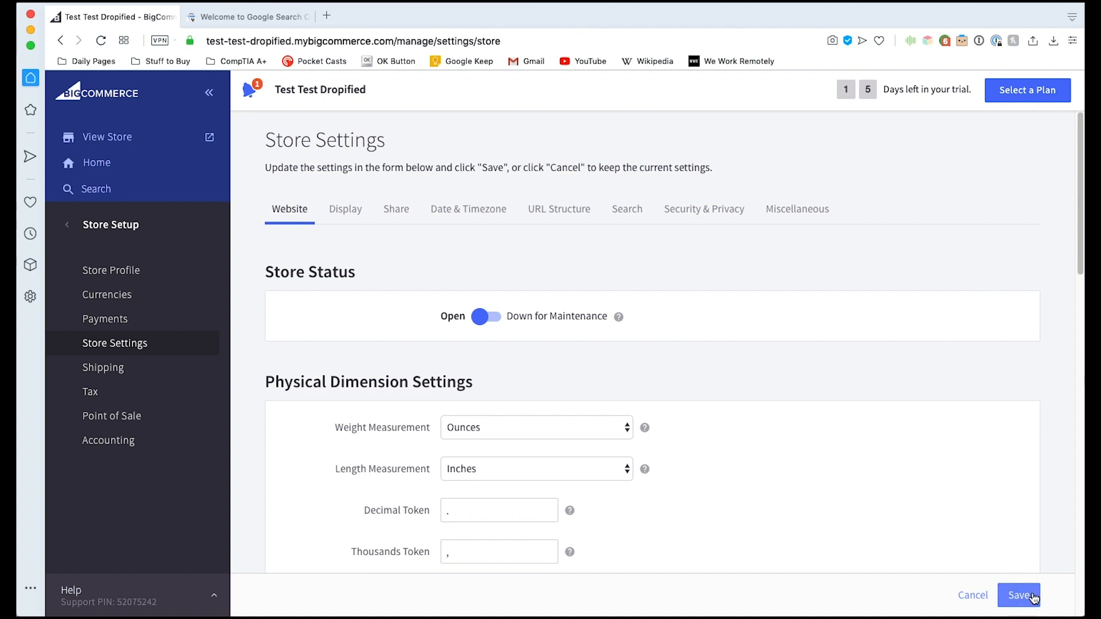
click(1020, 611)
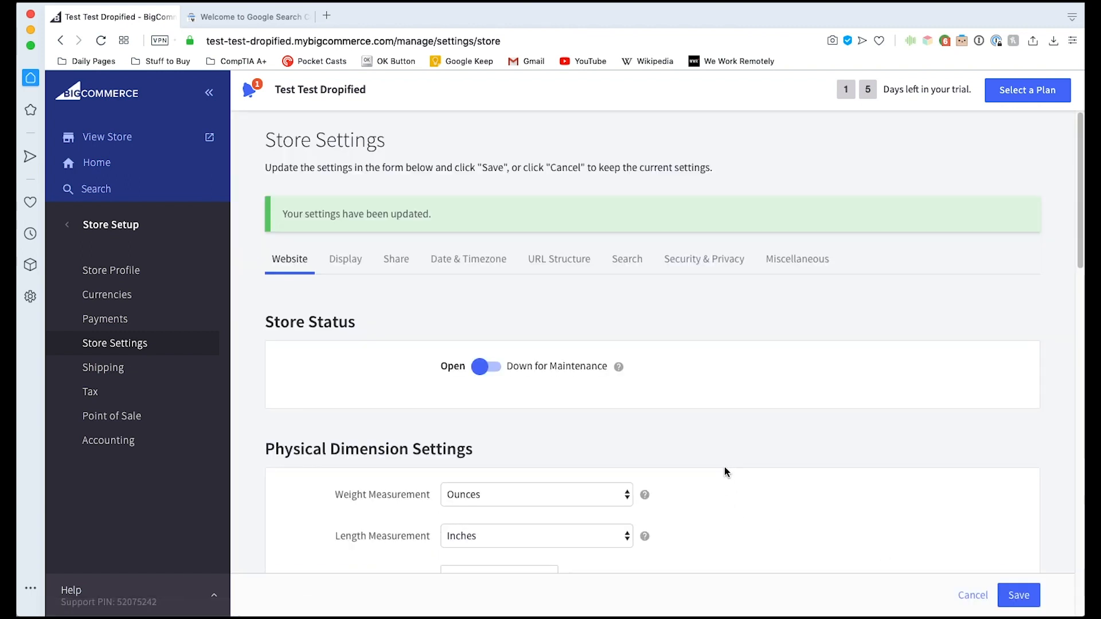
mouse_move(551, 329)
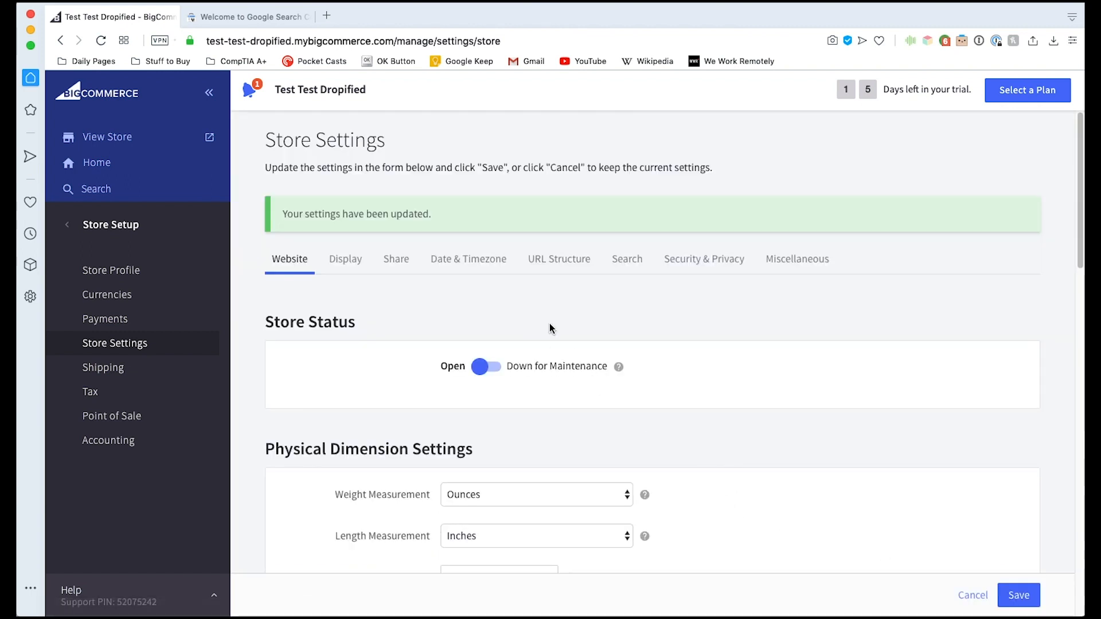
mouse_move(622, 362)
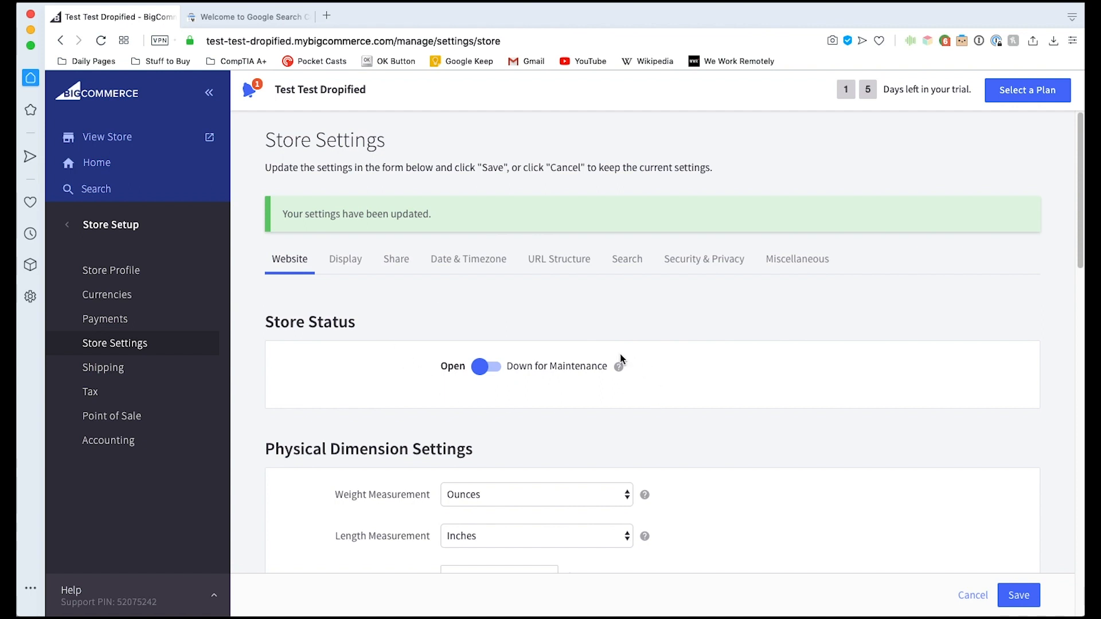
mouse_move(682, 373)
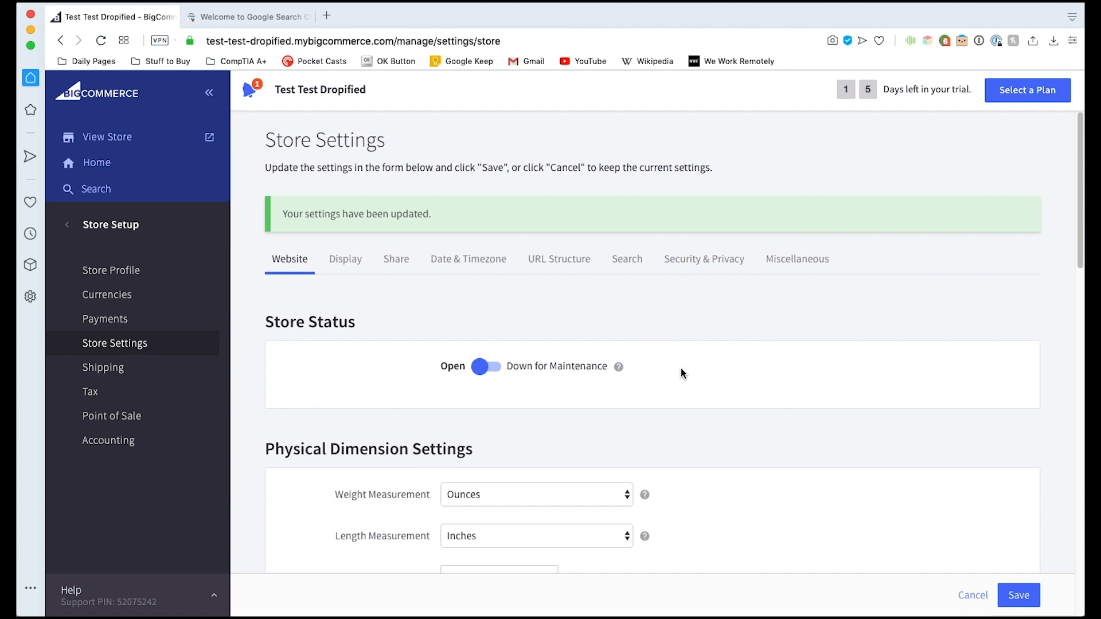
mouse_move(725, 332)
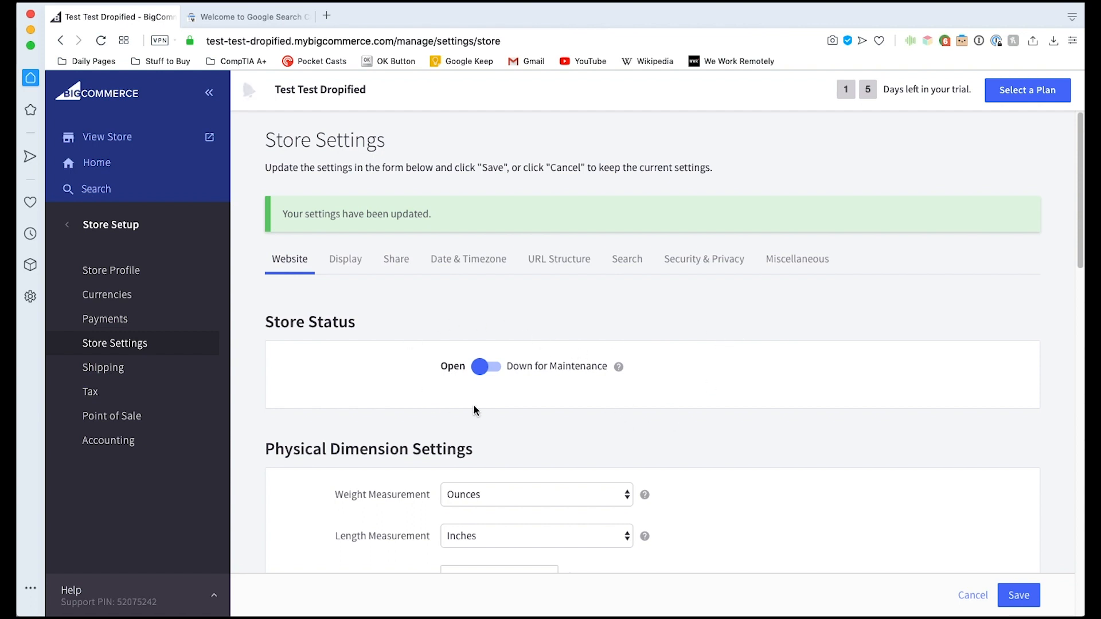
mouse_move(529, 350)
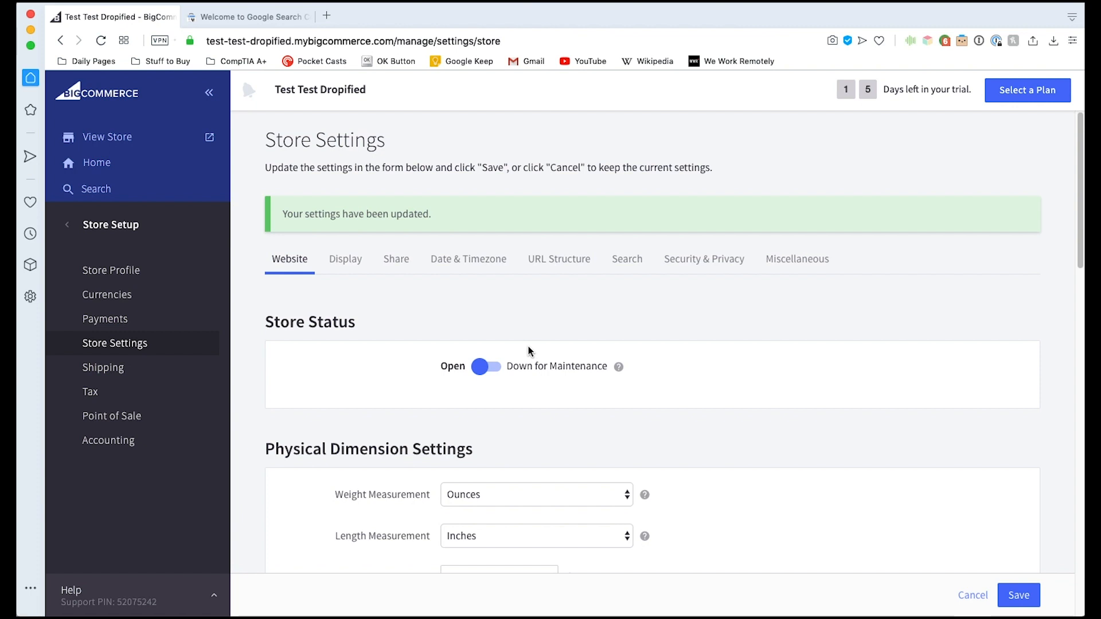
mouse_move(521, 348)
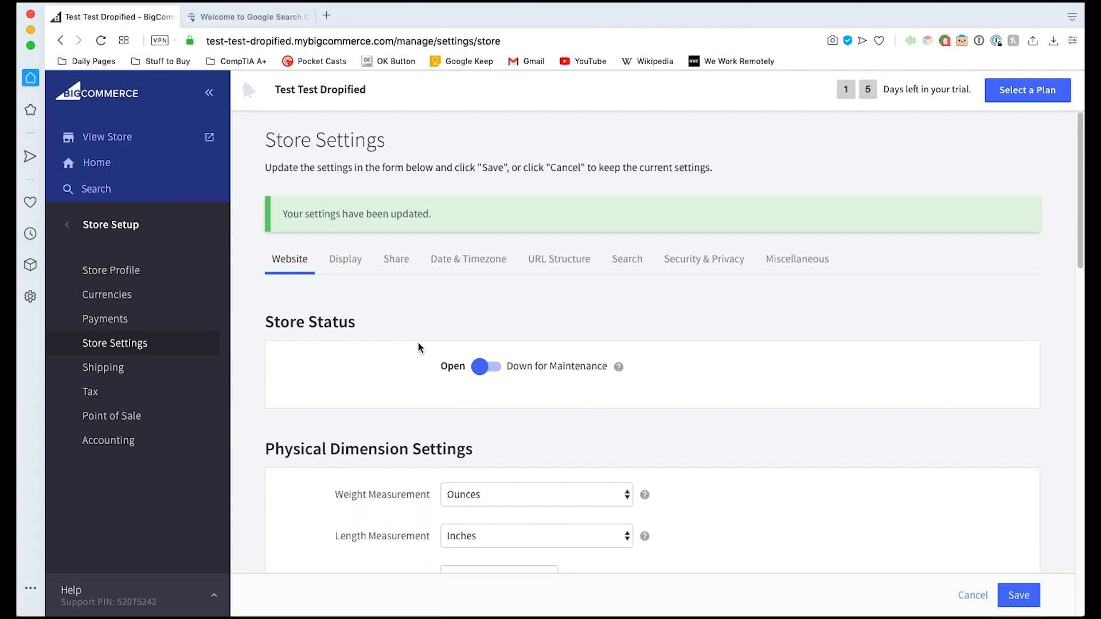
mouse_move(443, 263)
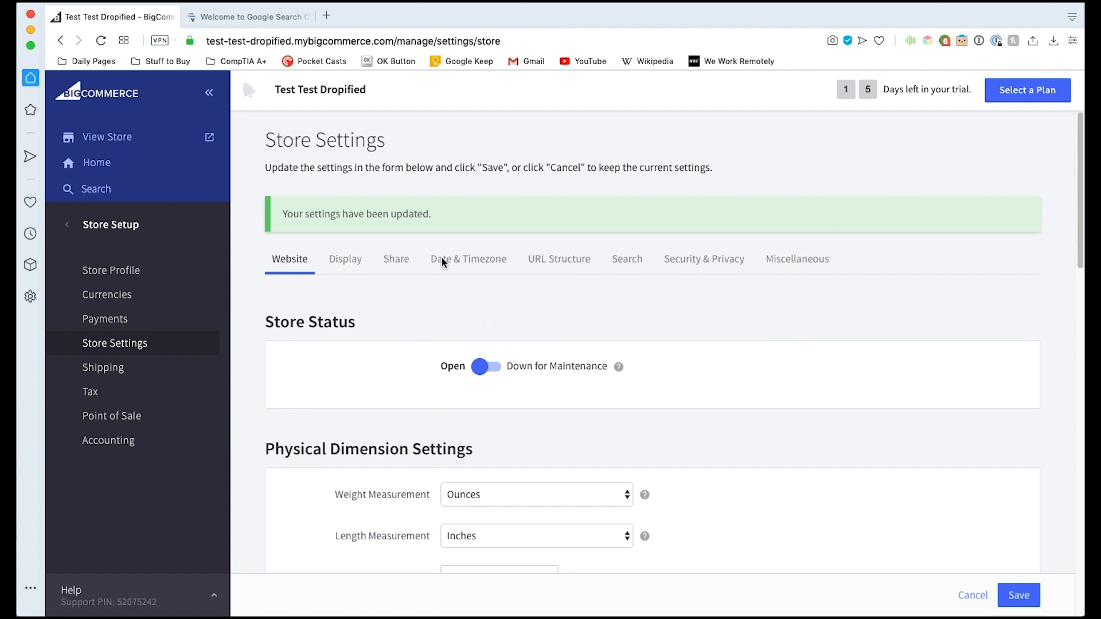
Switch to the Google Search Console tab to reach the property-type welcome page
click(253, 16)
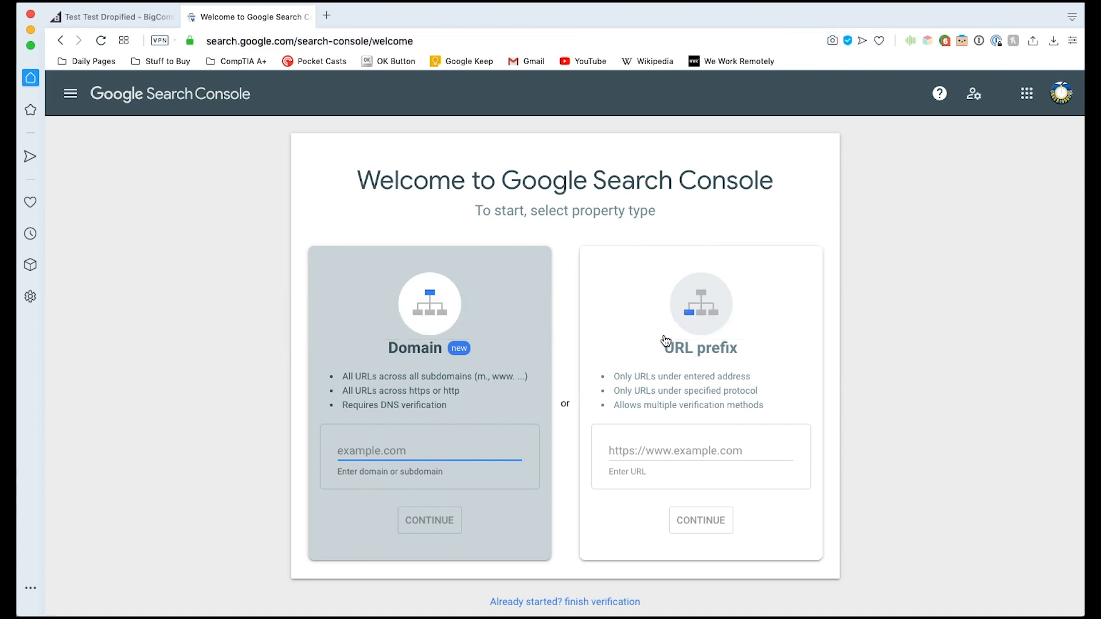
mouse_move(459, 330)
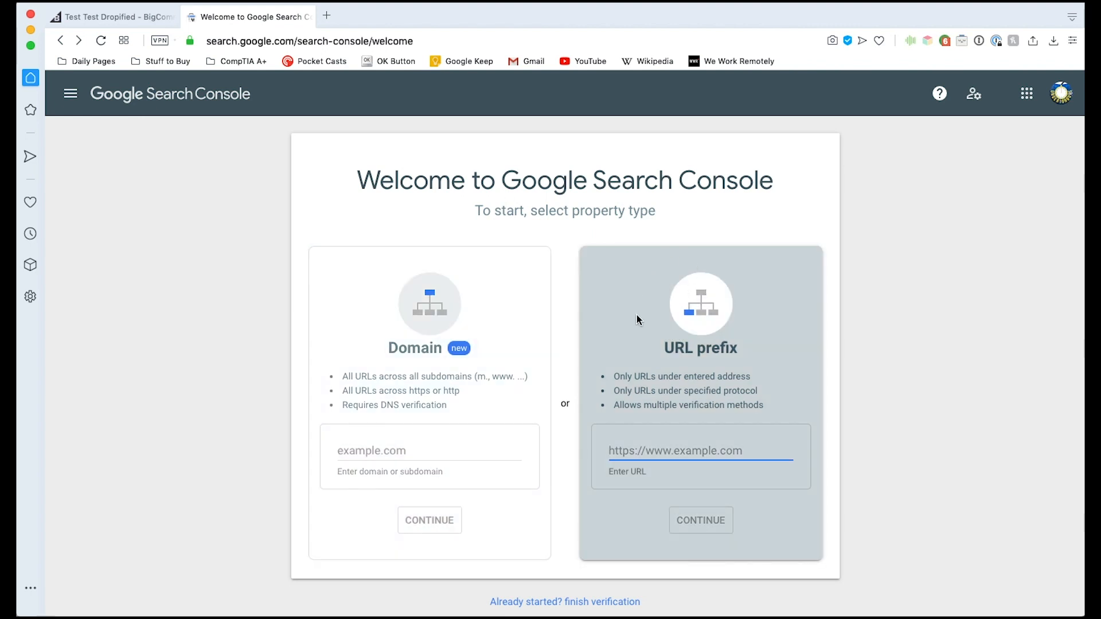
mouse_move(691, 265)
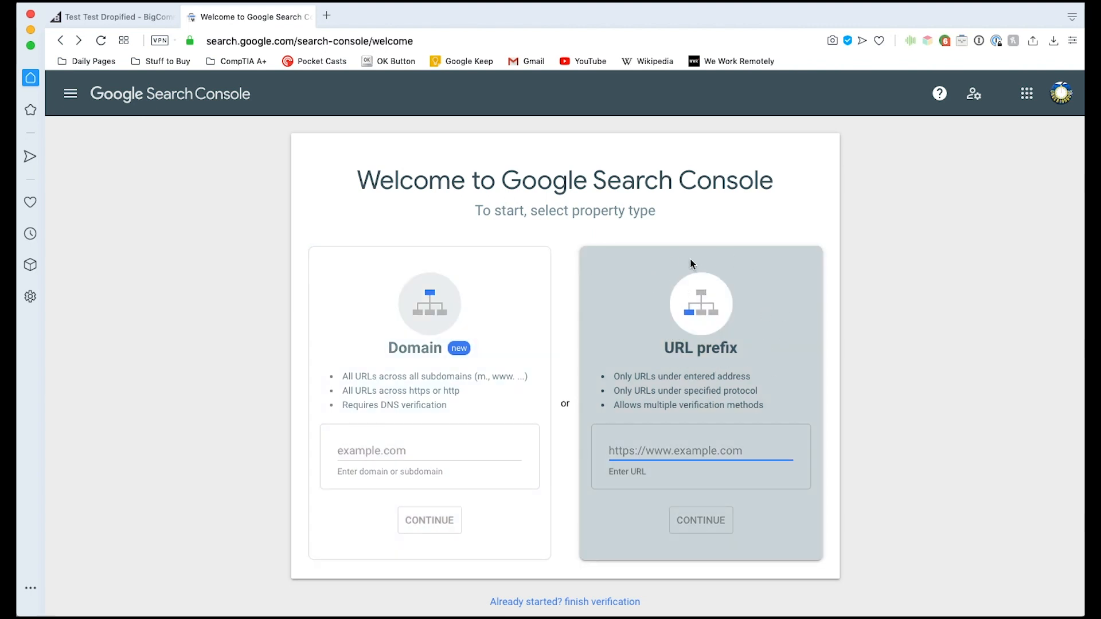
mouse_move(693, 379)
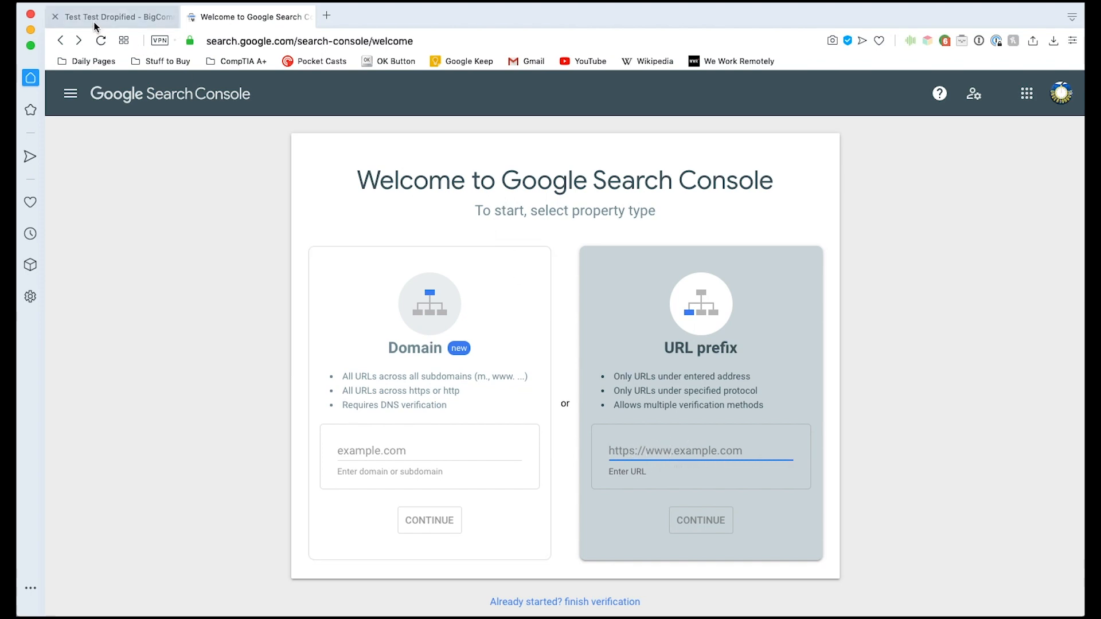
click(114, 16)
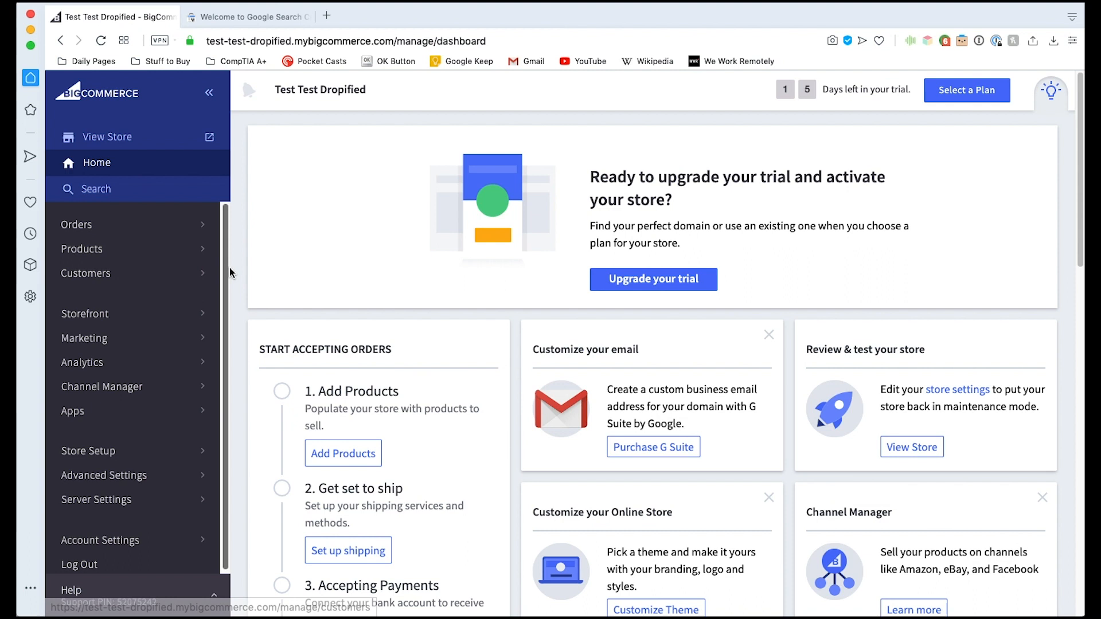
mouse_move(346, 259)
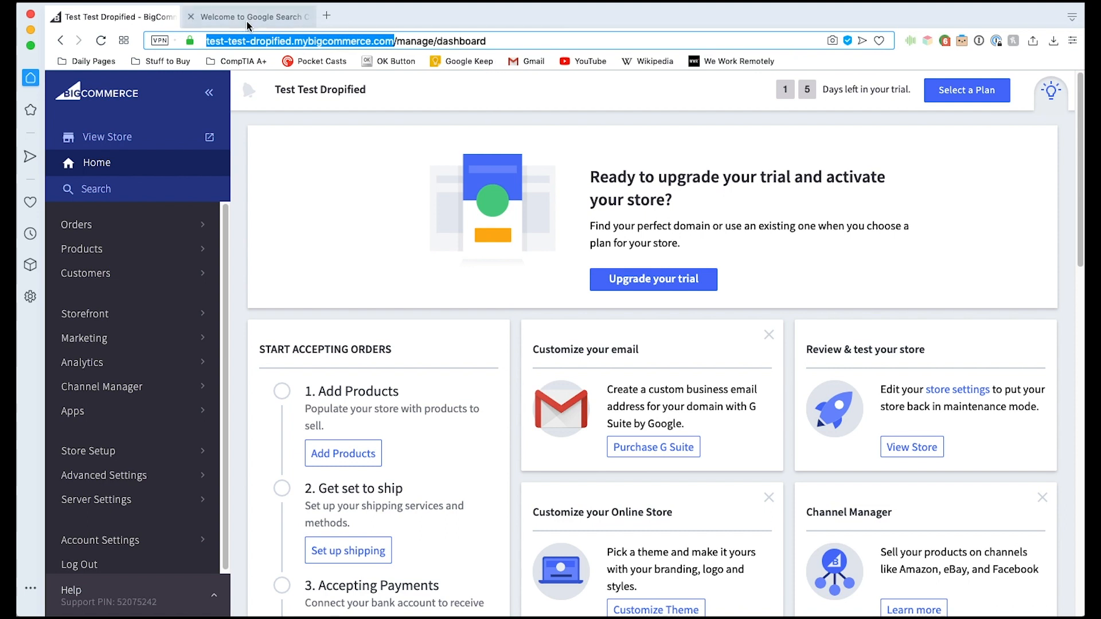
click(247, 17)
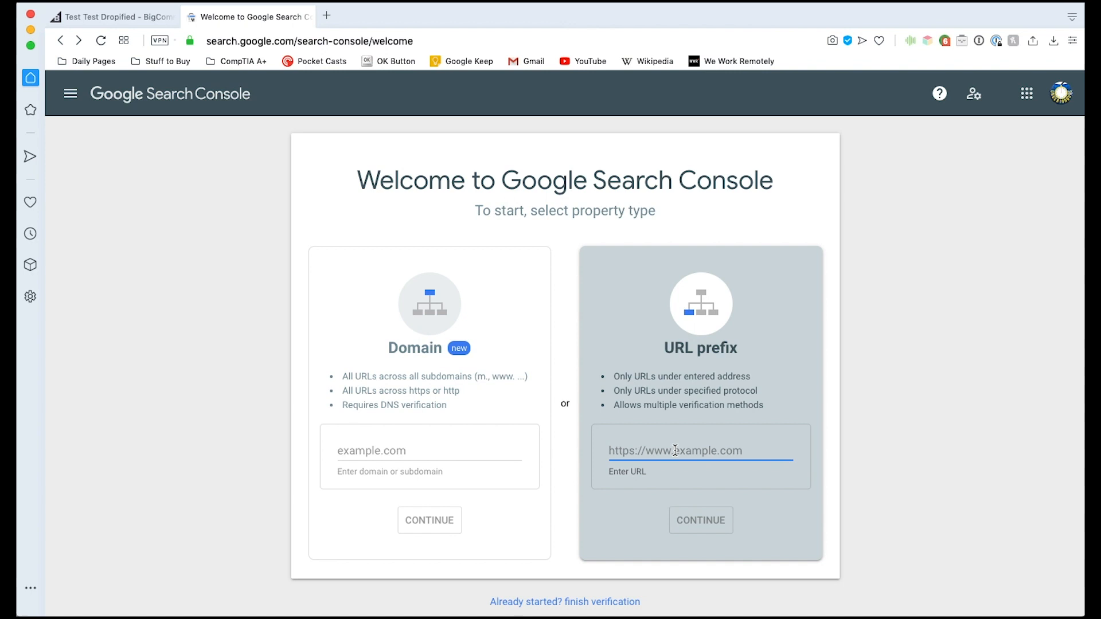
text(test-dropified.mybigcommerce.com)
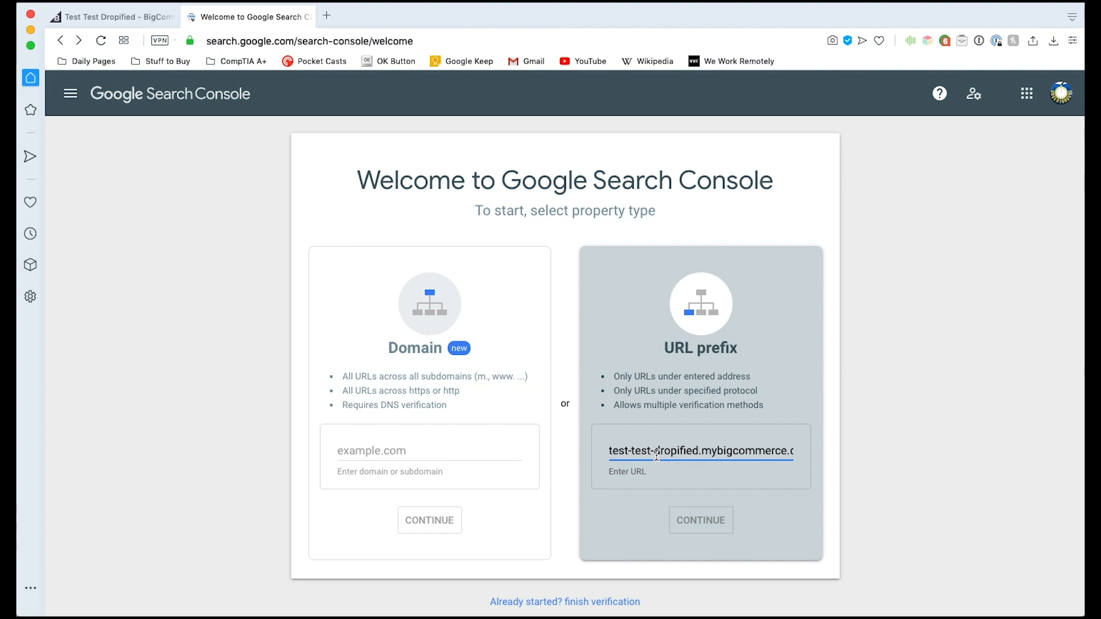
text(https://)
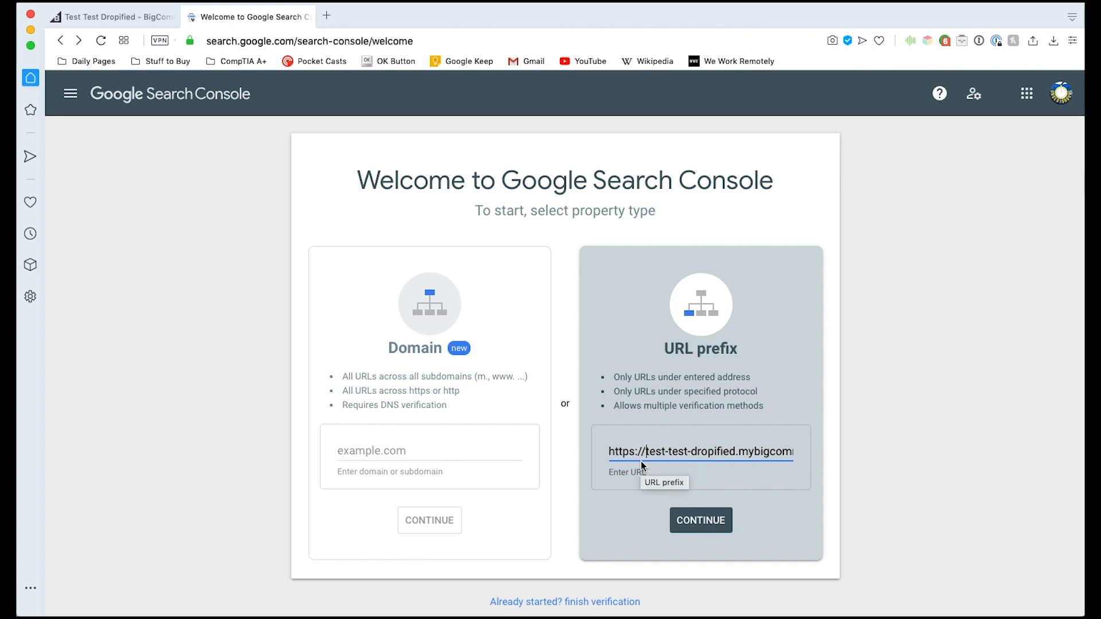
mouse_move(621, 492)
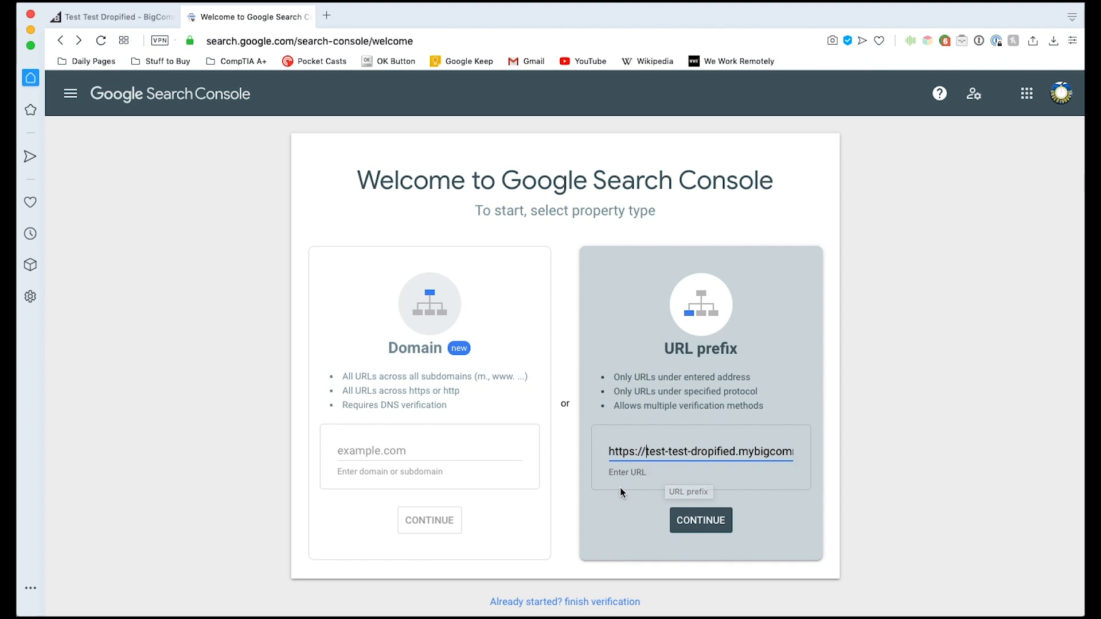
mouse_move(867, 518)
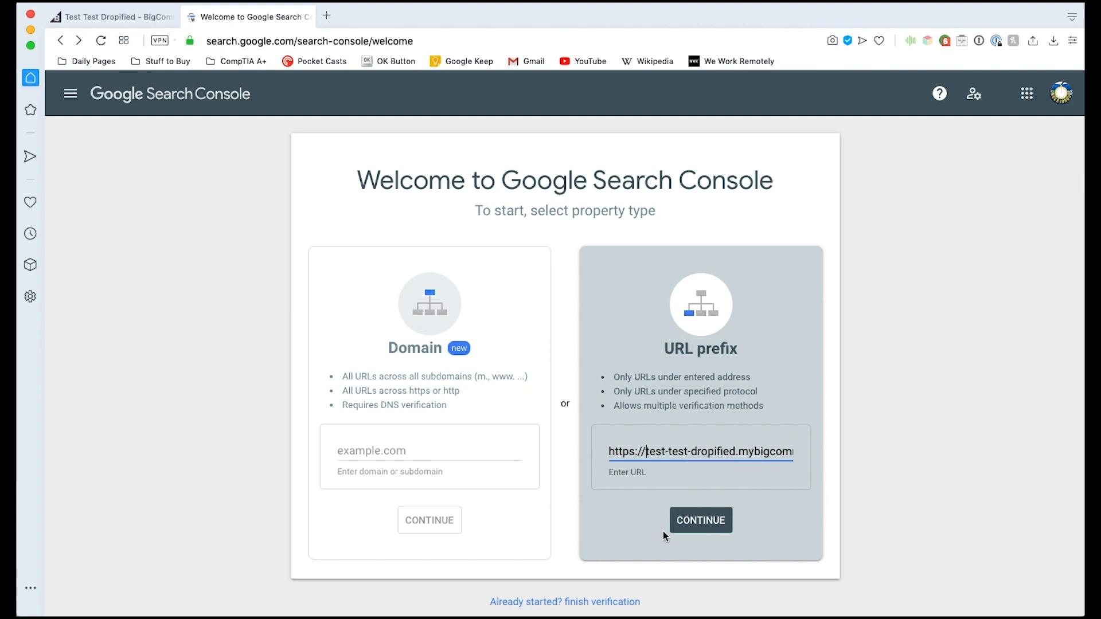
Add the store URL property and copy its HTML tag verification code
click(700, 520)
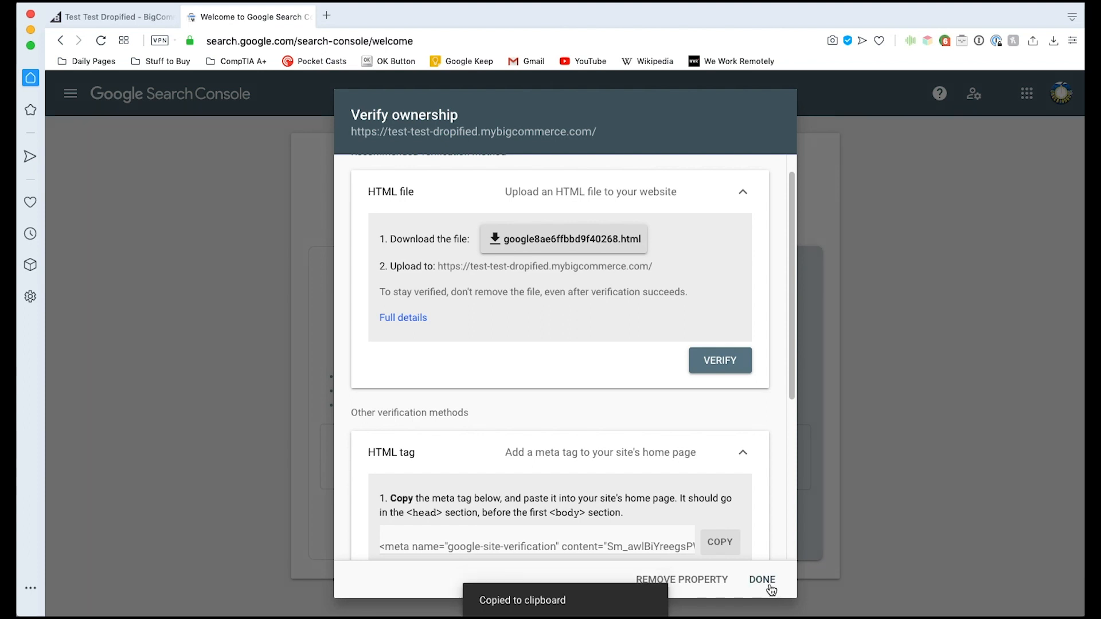
click(112, 16)
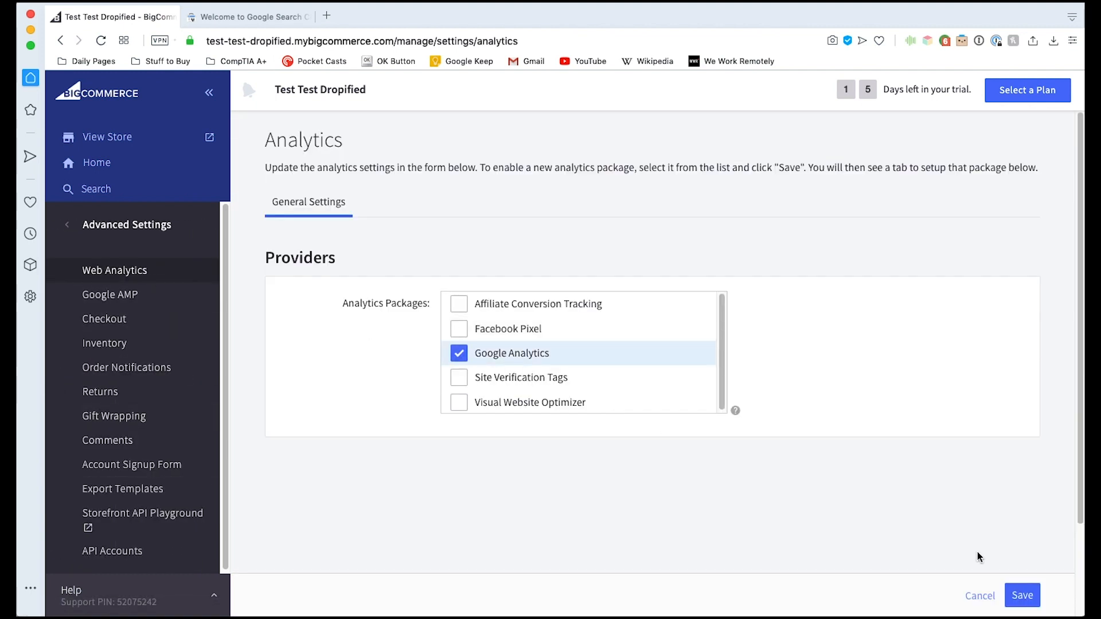
Paste the google-site-verification meta tag as the manual Google Analytics tracking code and save
click(1023, 595)
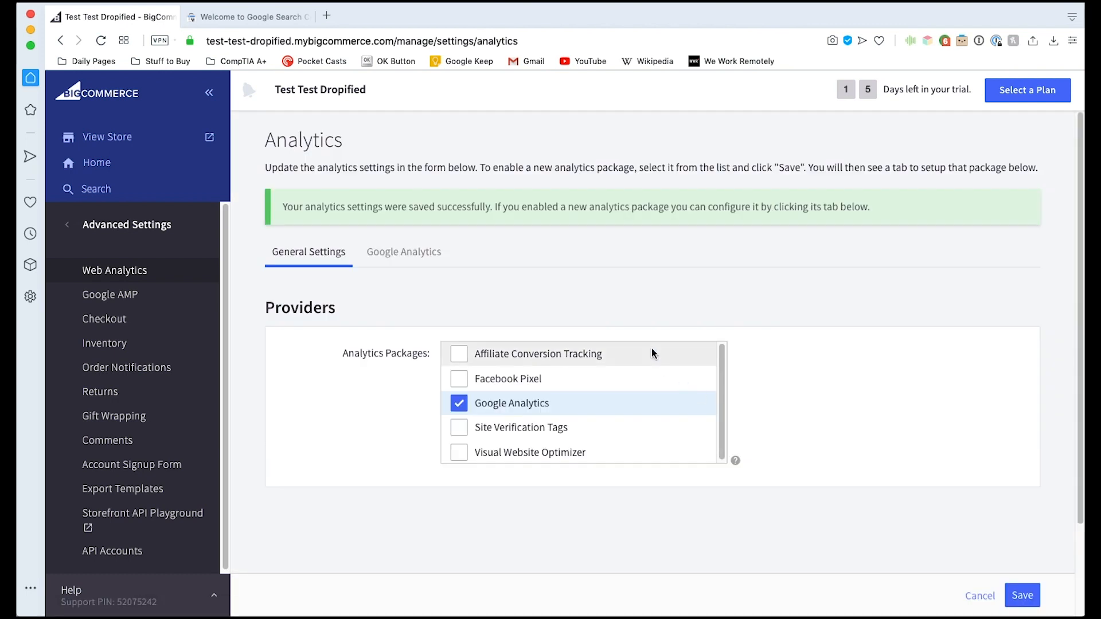
click(403, 252)
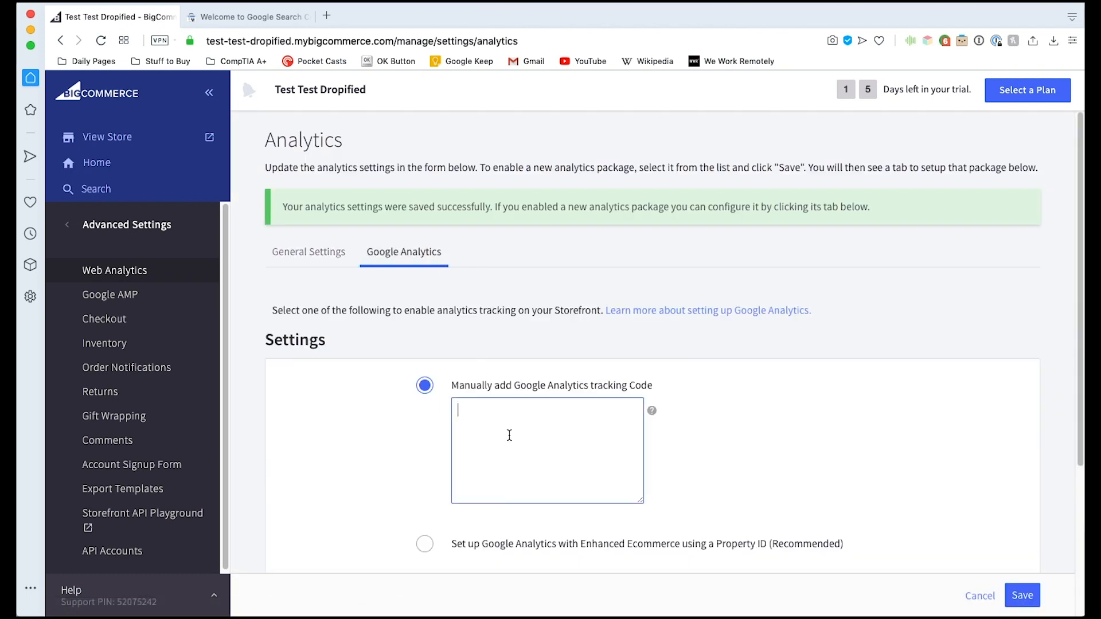
text(<meta name="google-site-verification" content="Sm_awlBiYreegsPW-3jx5WrpRa4xxqiC_UIRMUETXPY" />)
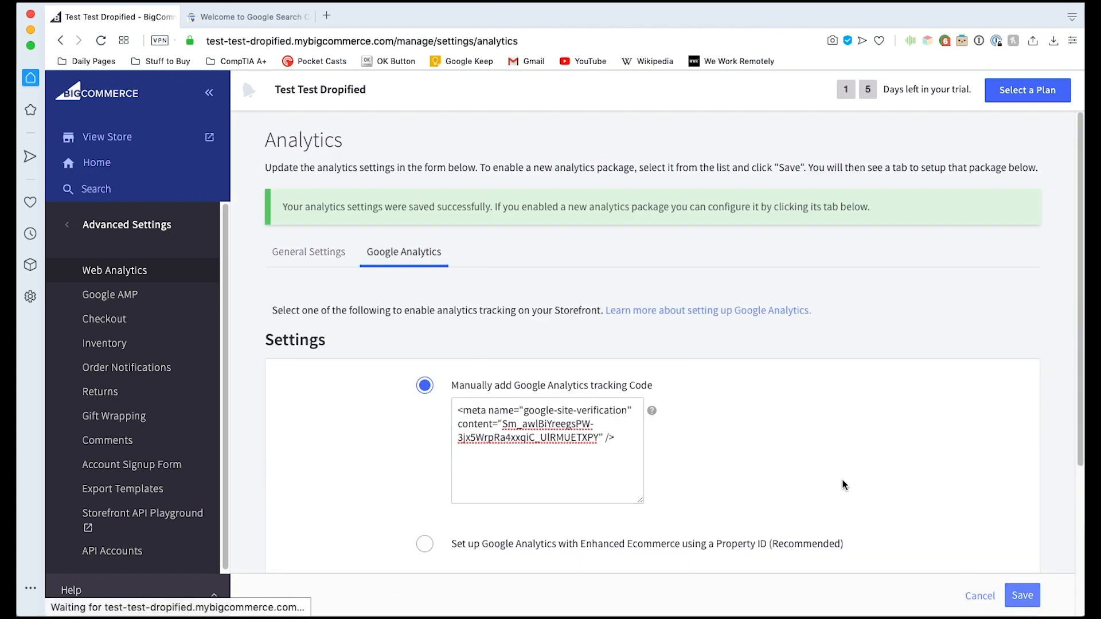
click(307, 252)
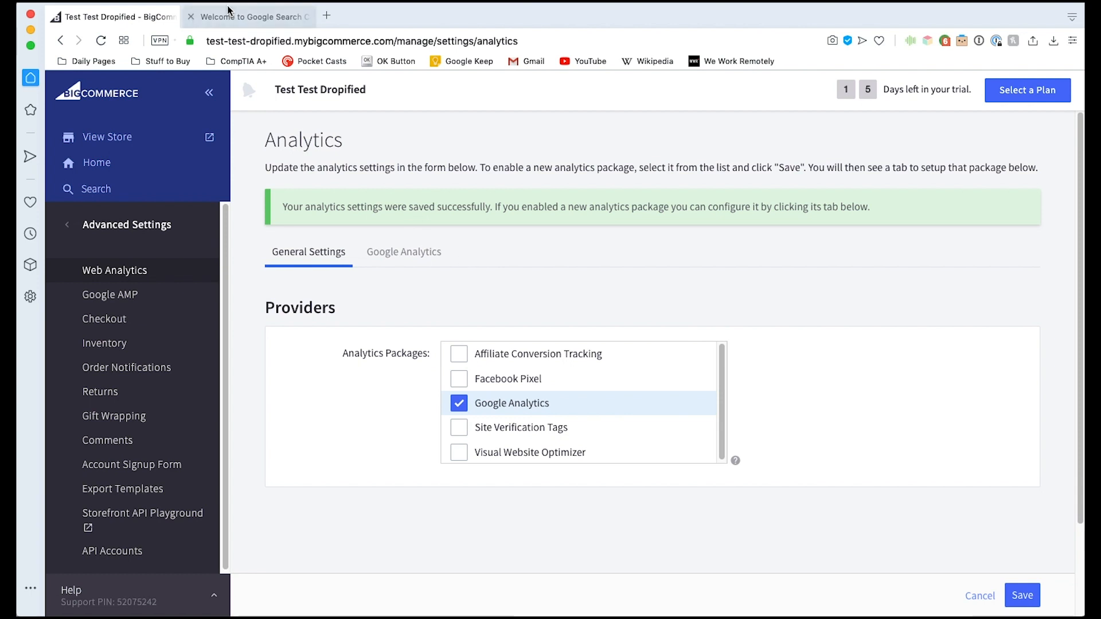
Verify store ownership in Search Console using the HTML tag method
click(250, 16)
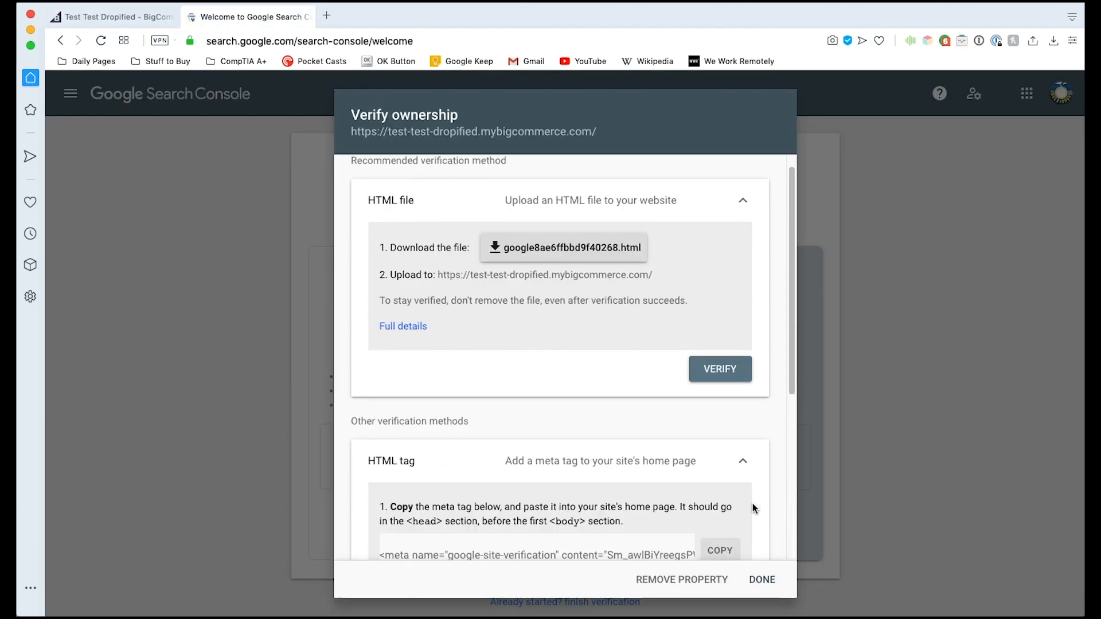
scroll(down, 3)
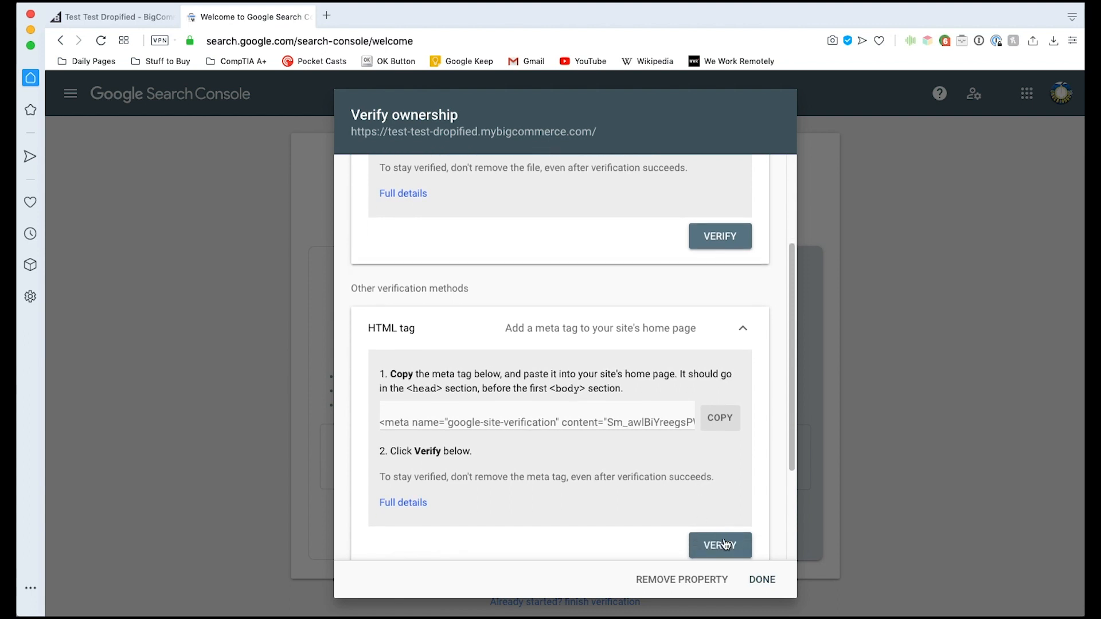
click(719, 545)
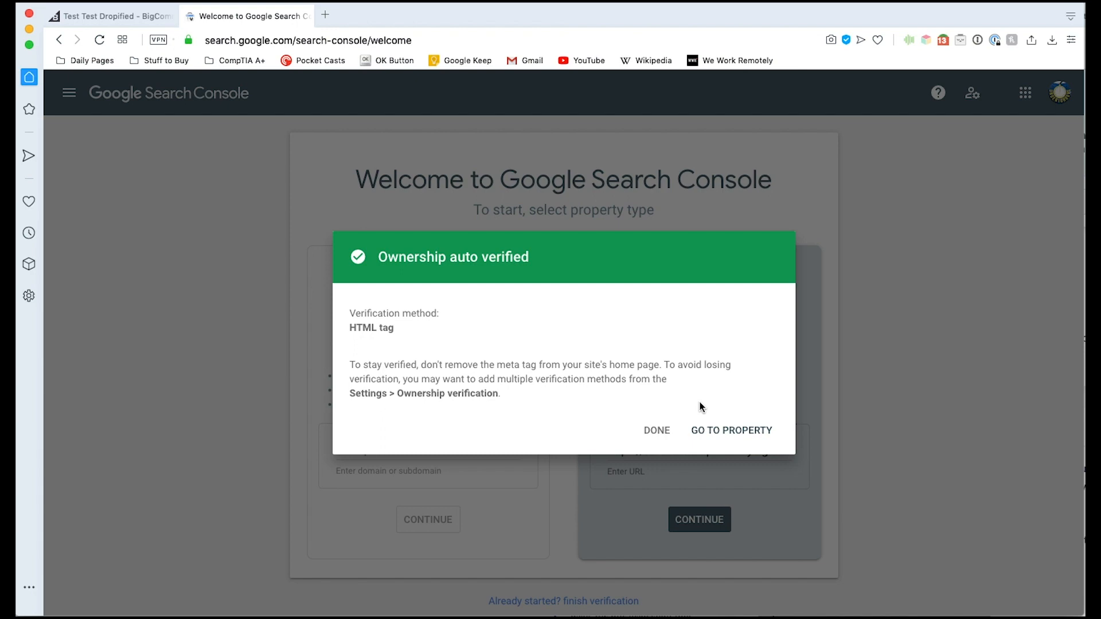
mouse_move(714, 445)
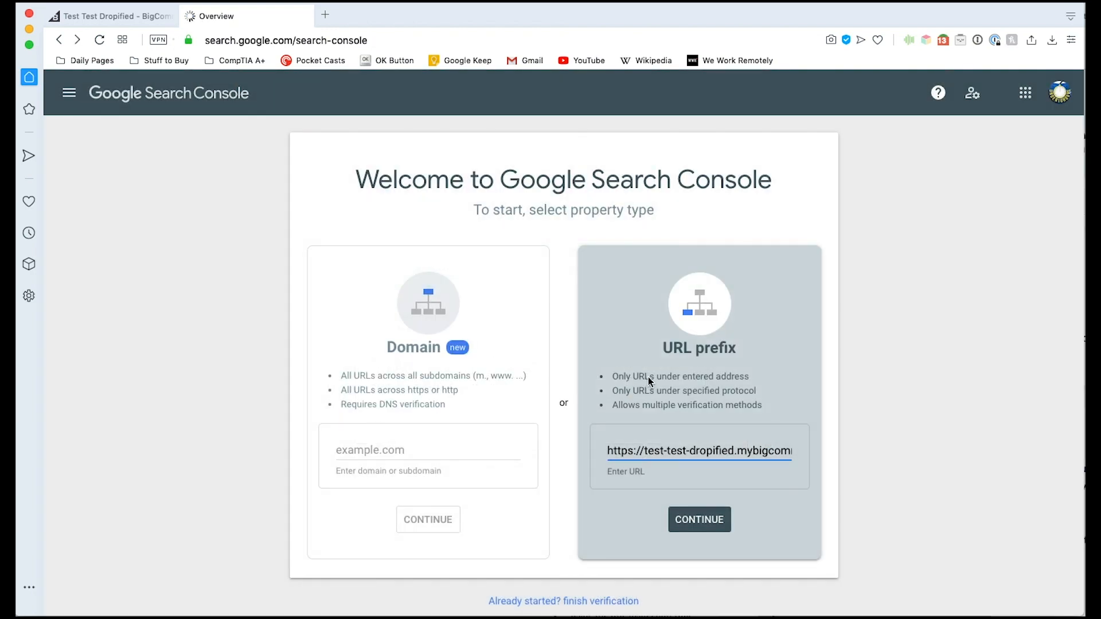
Go to the verified store property and open its Sitemaps report
click(699, 520)
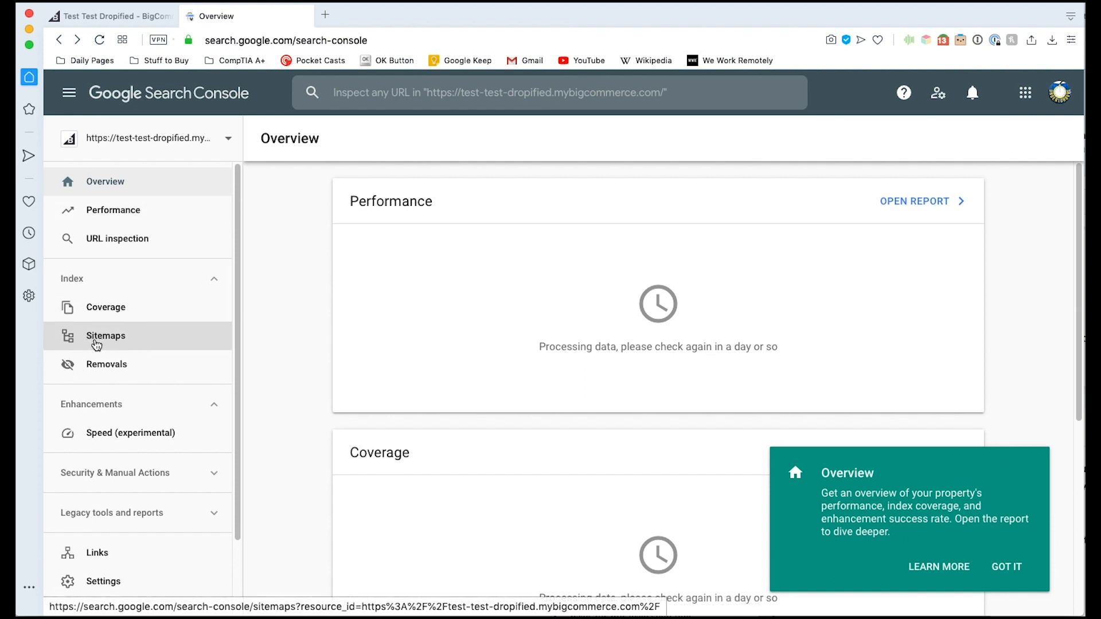
click(106, 335)
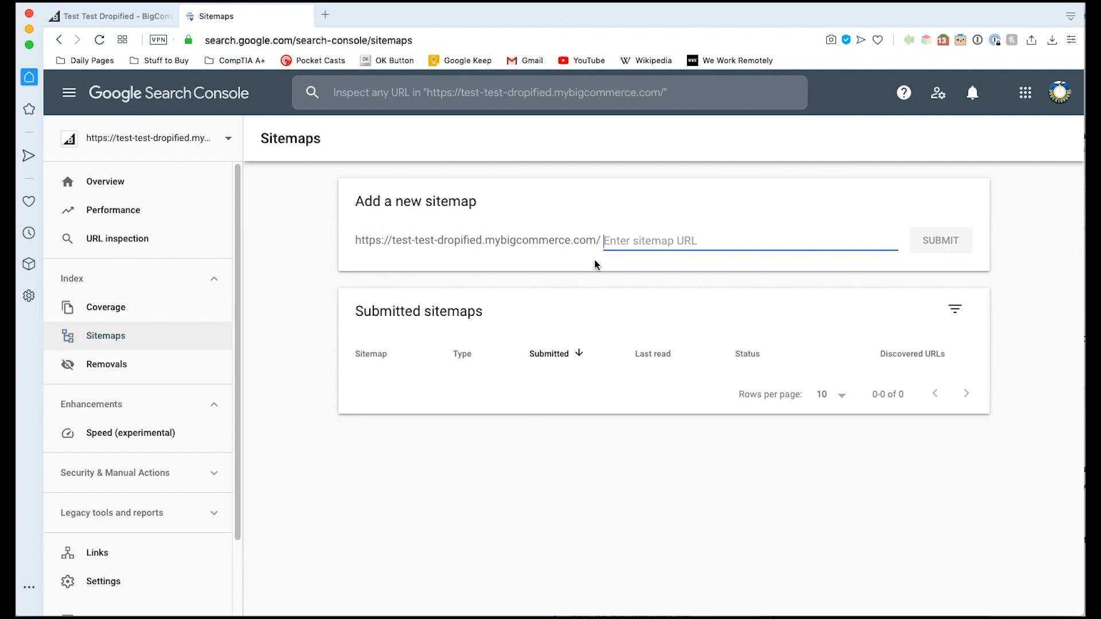
mouse_move(543, 269)
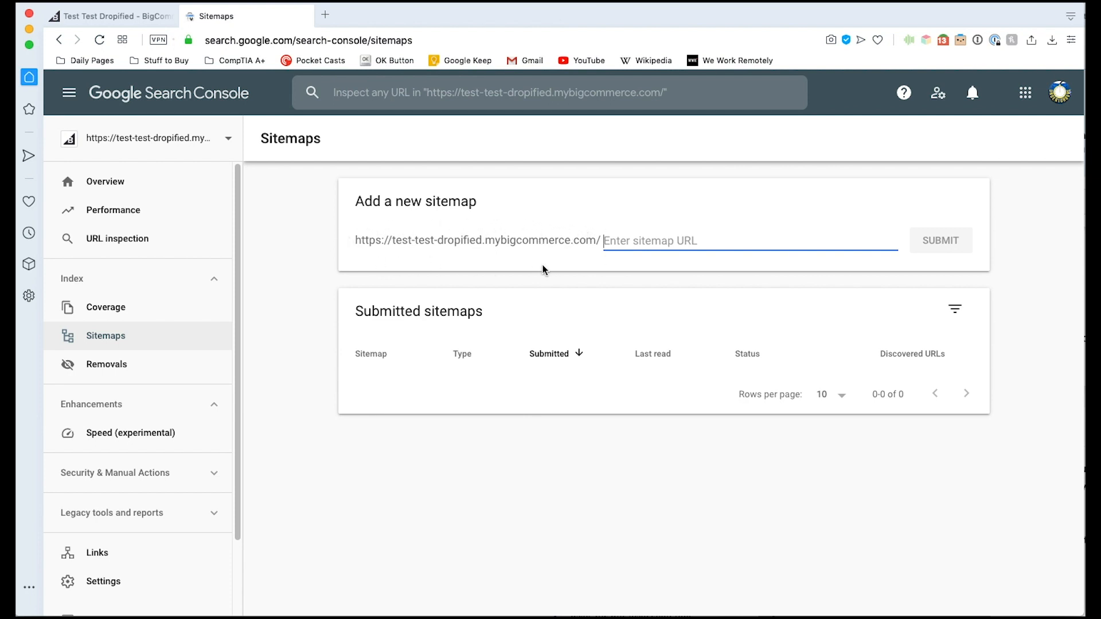
mouse_move(655, 241)
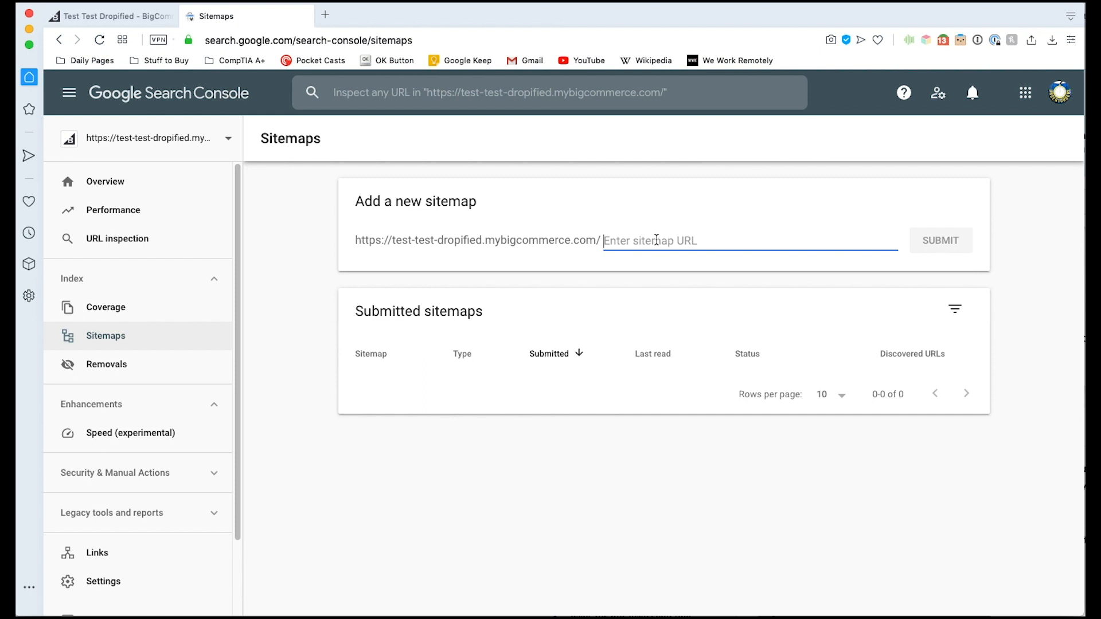
Submit the xmlsitemap.php sitemap and dismiss the confirmation
text(xmlsitemap.php)
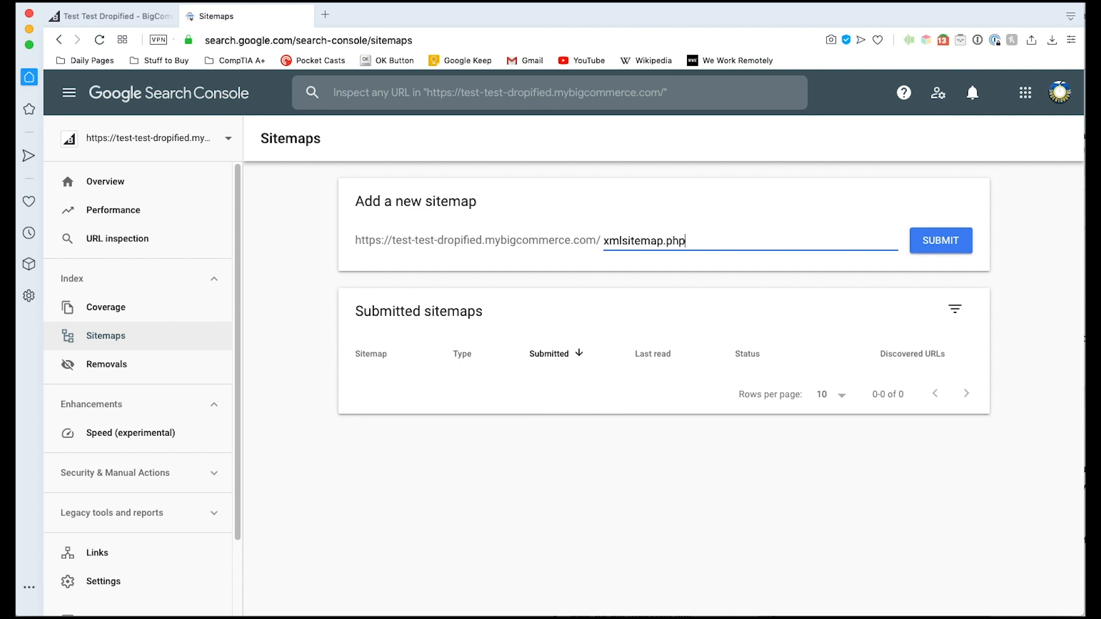
mouse_move(878, 232)
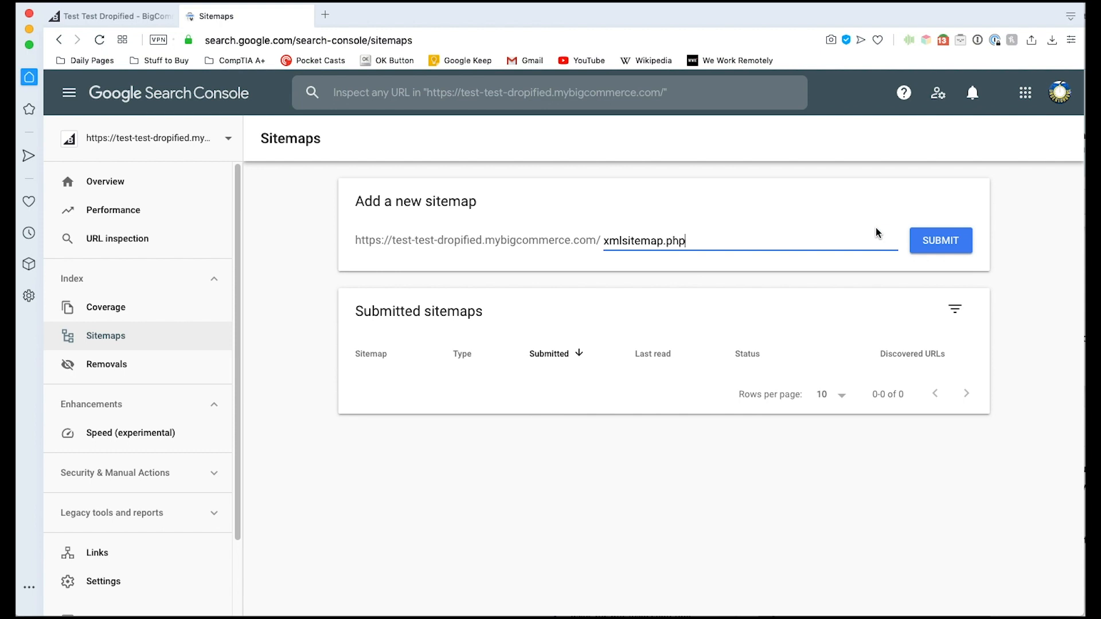
click(940, 240)
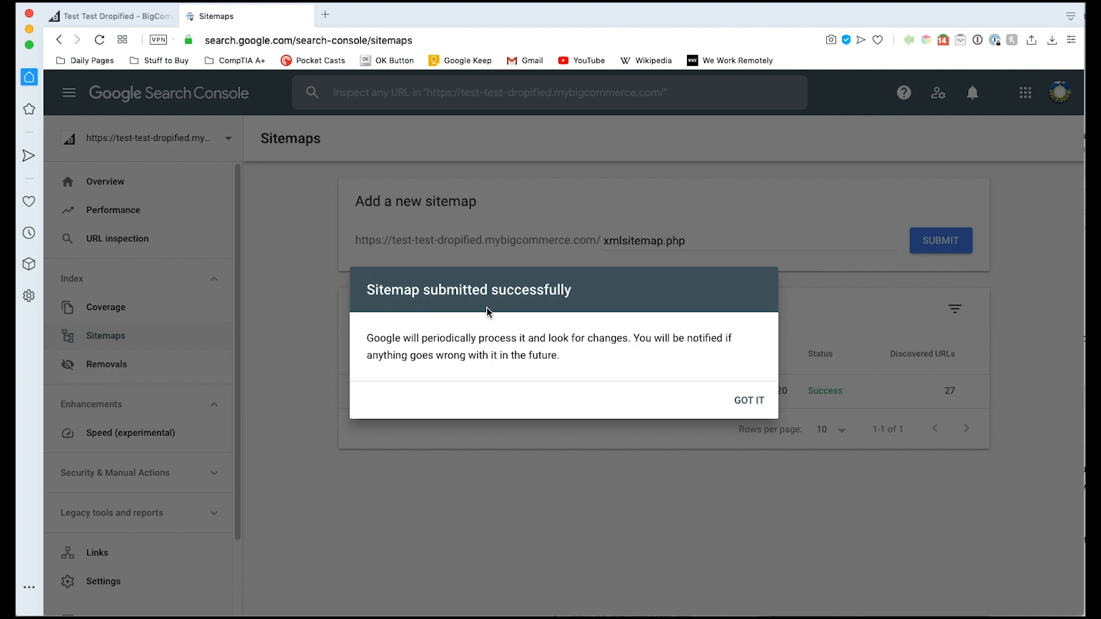
mouse_move(408, 327)
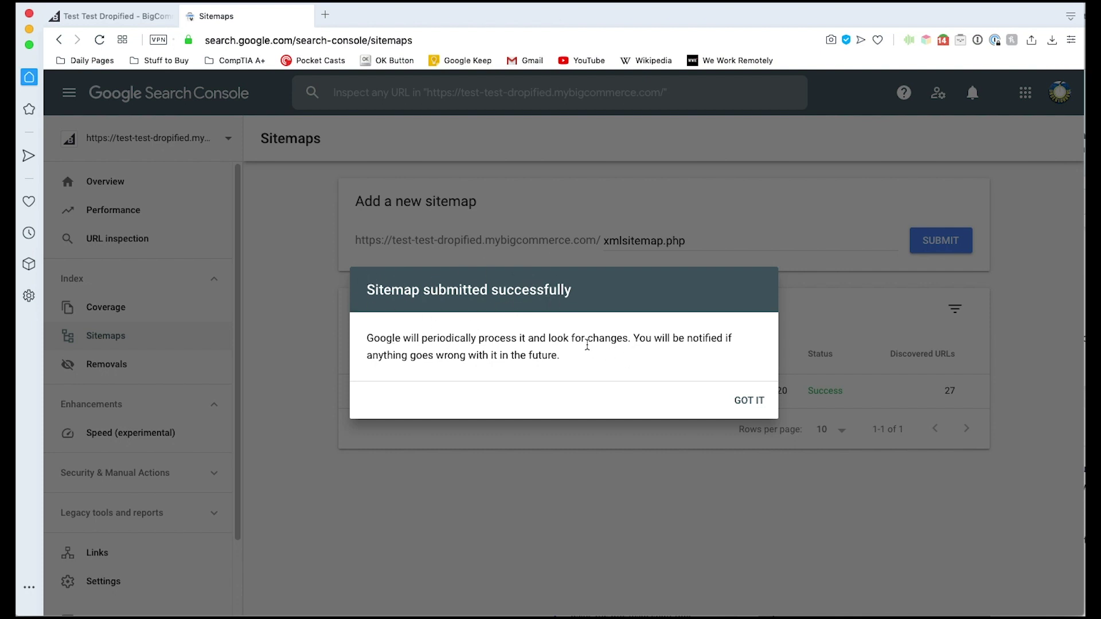
mouse_move(628, 363)
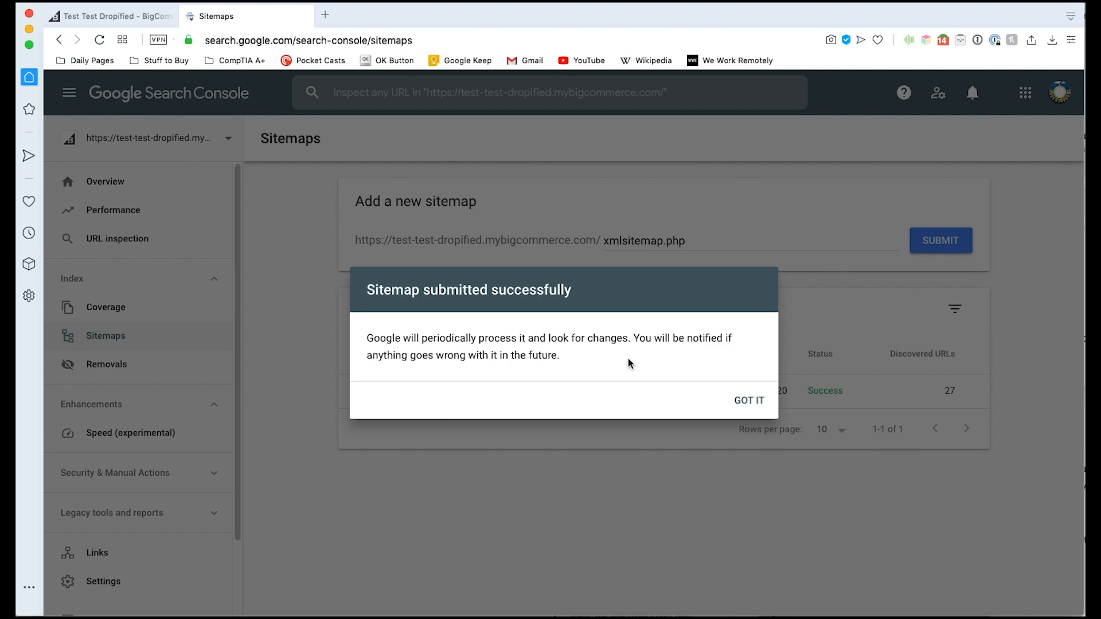
mouse_move(575, 383)
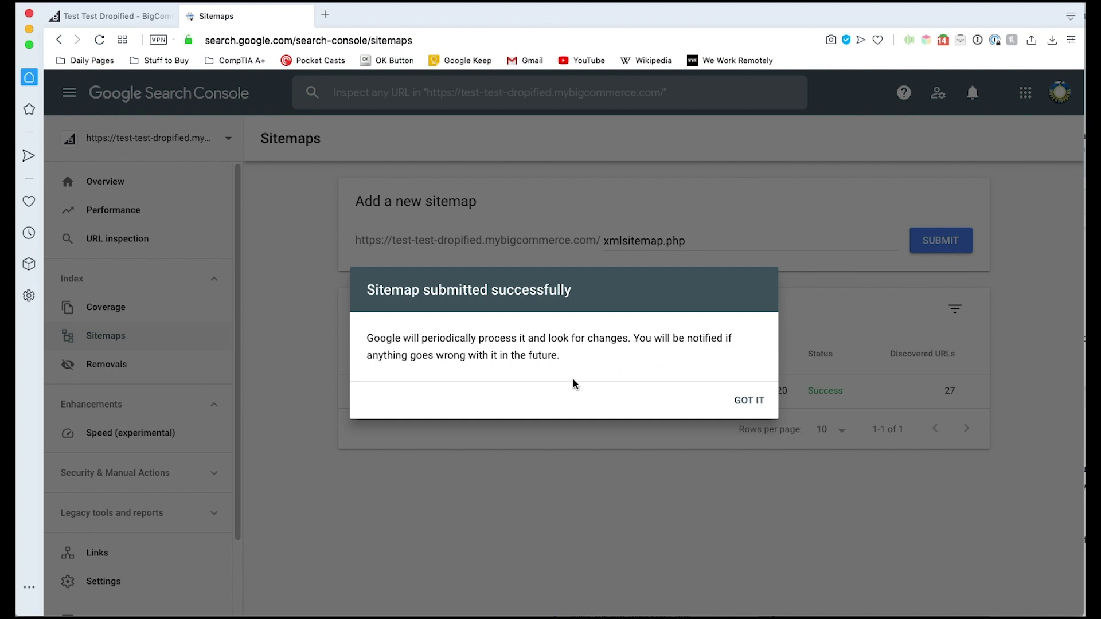
mouse_move(600, 376)
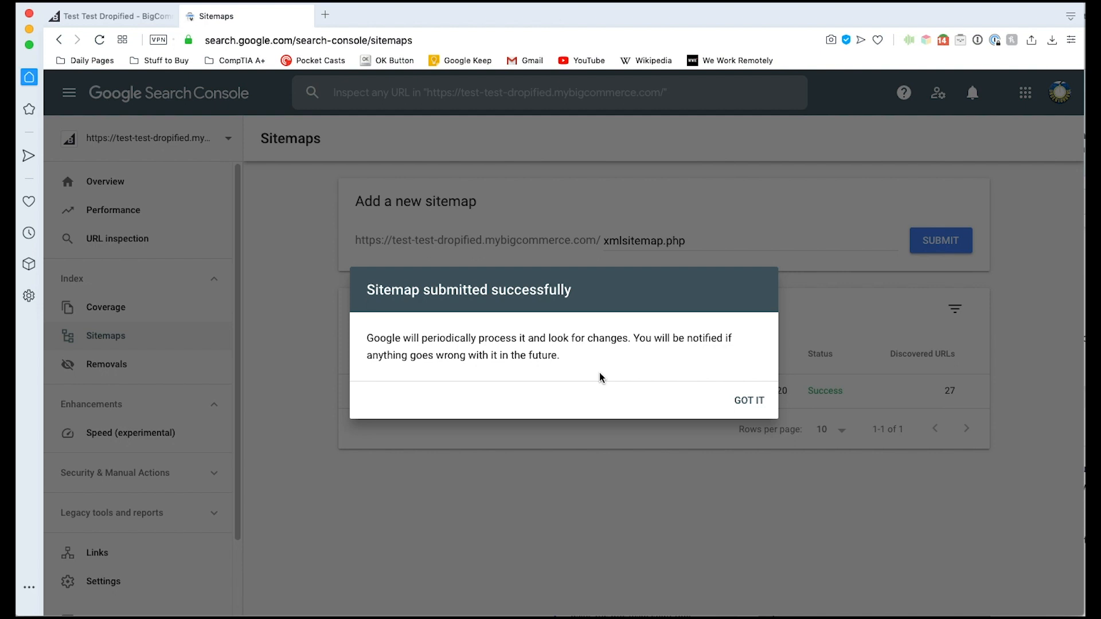
mouse_move(647, 355)
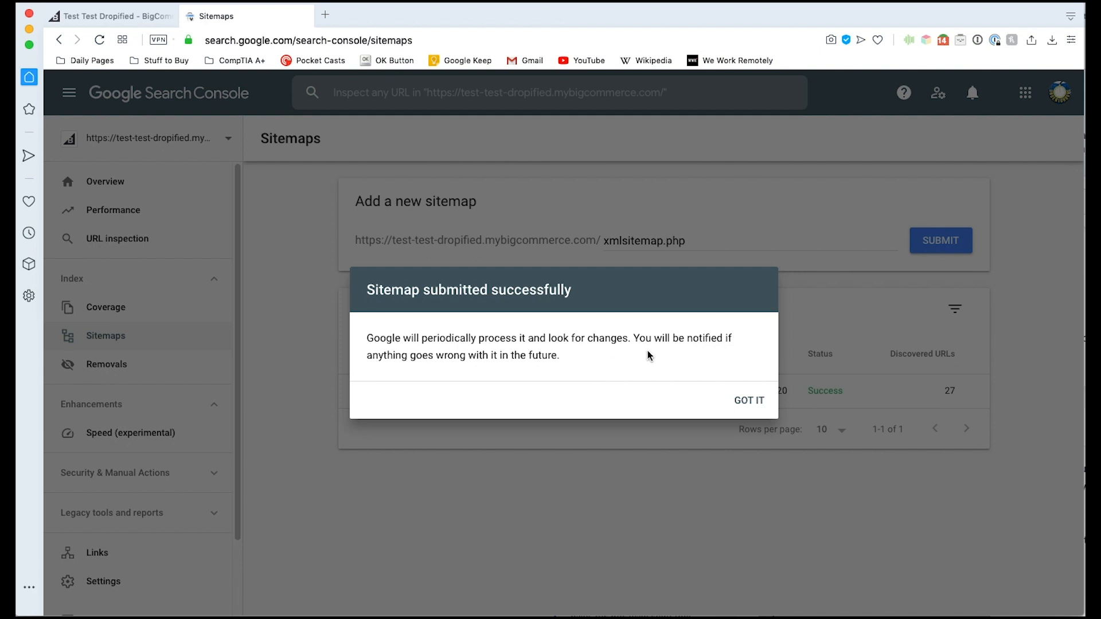
click(748, 400)
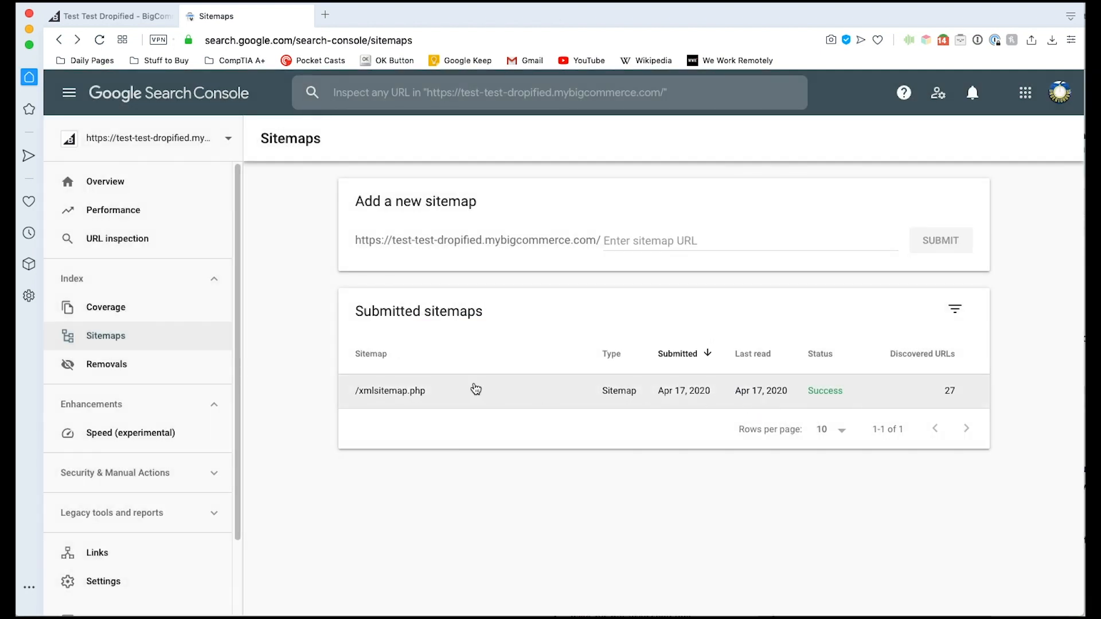
mouse_move(409, 397)
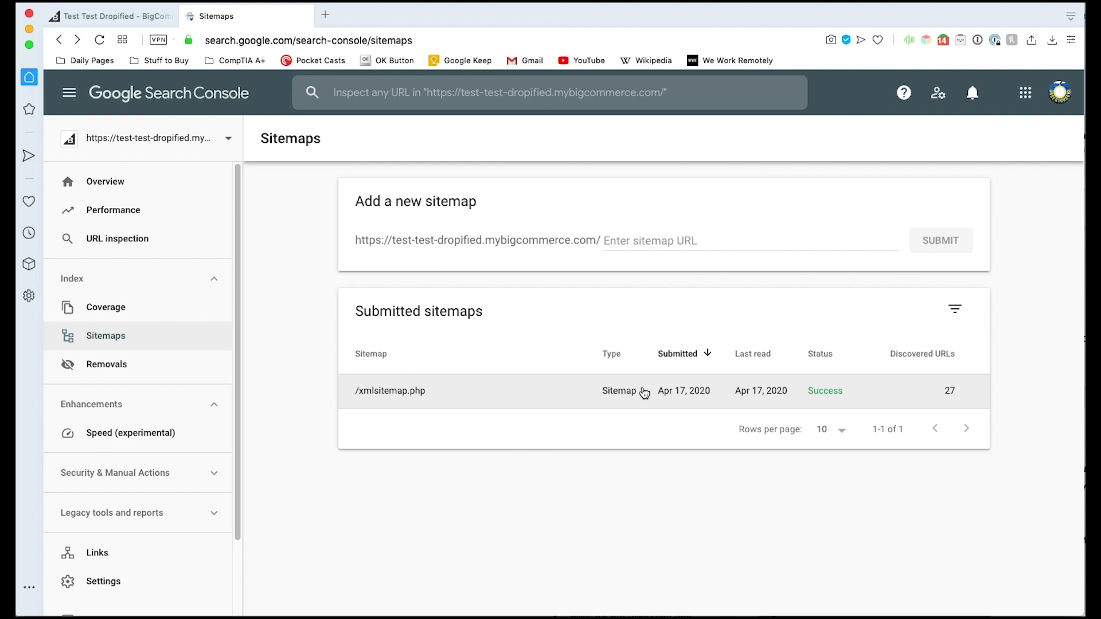
mouse_move(683, 383)
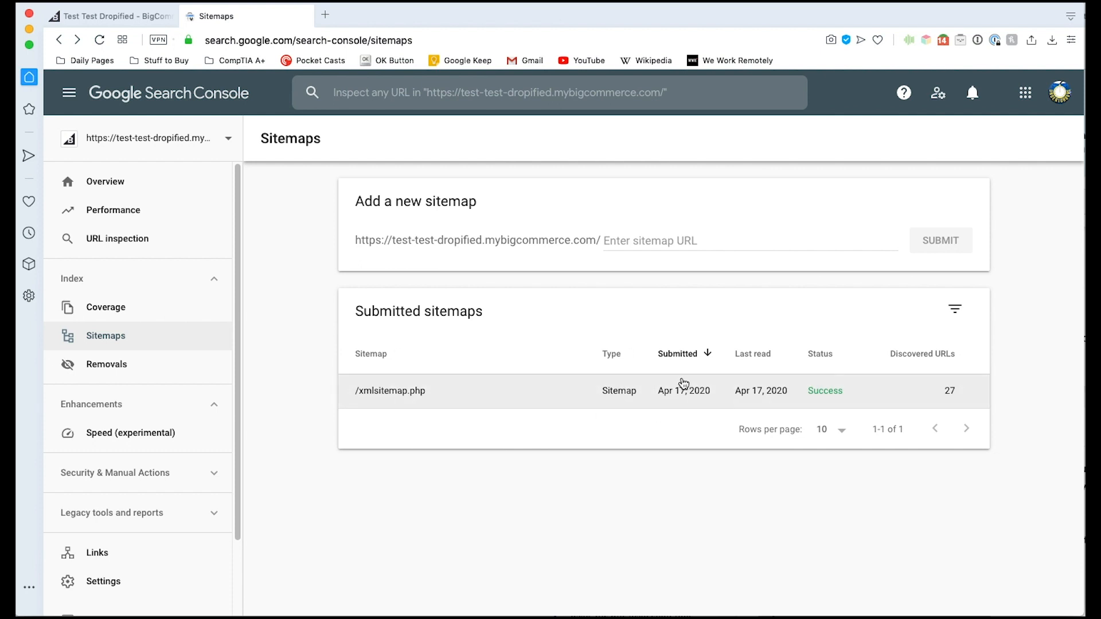
mouse_move(765, 404)
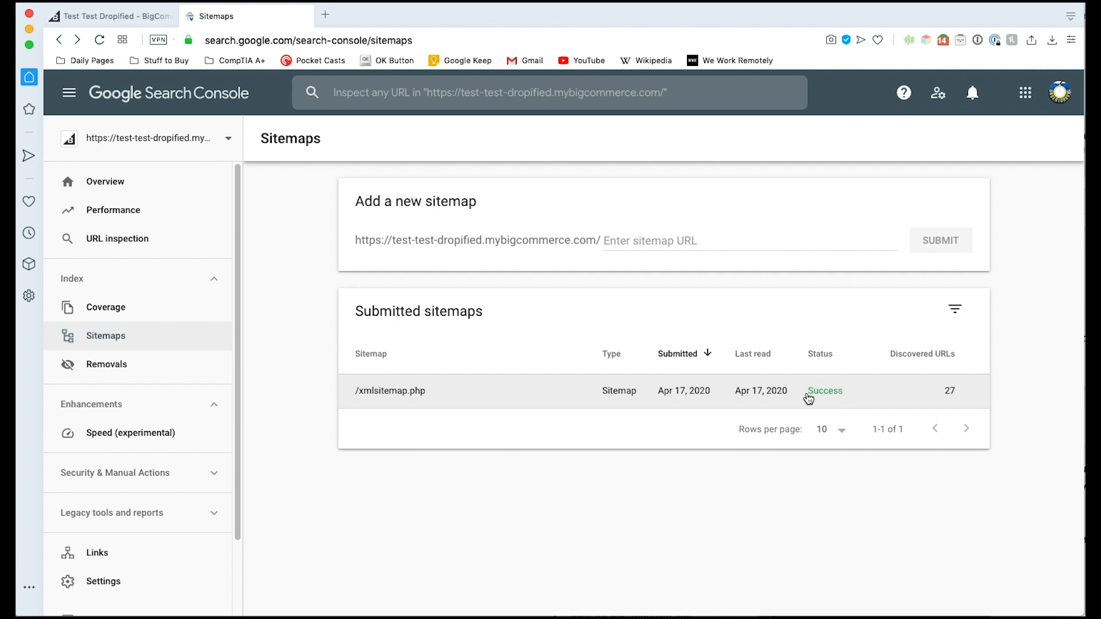
mouse_move(859, 400)
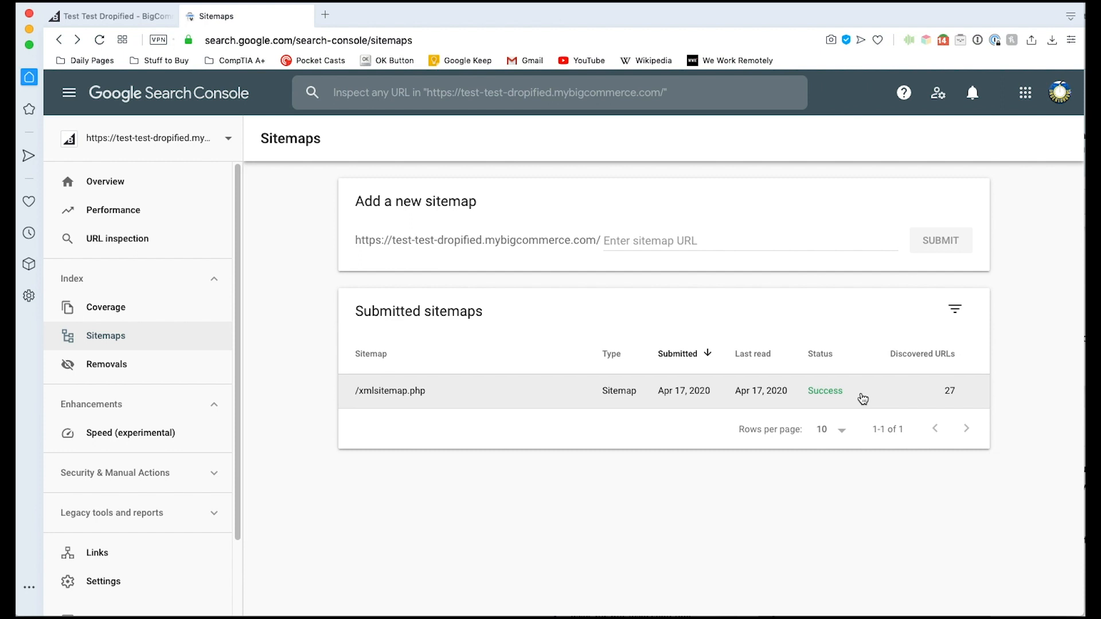
mouse_move(797, 394)
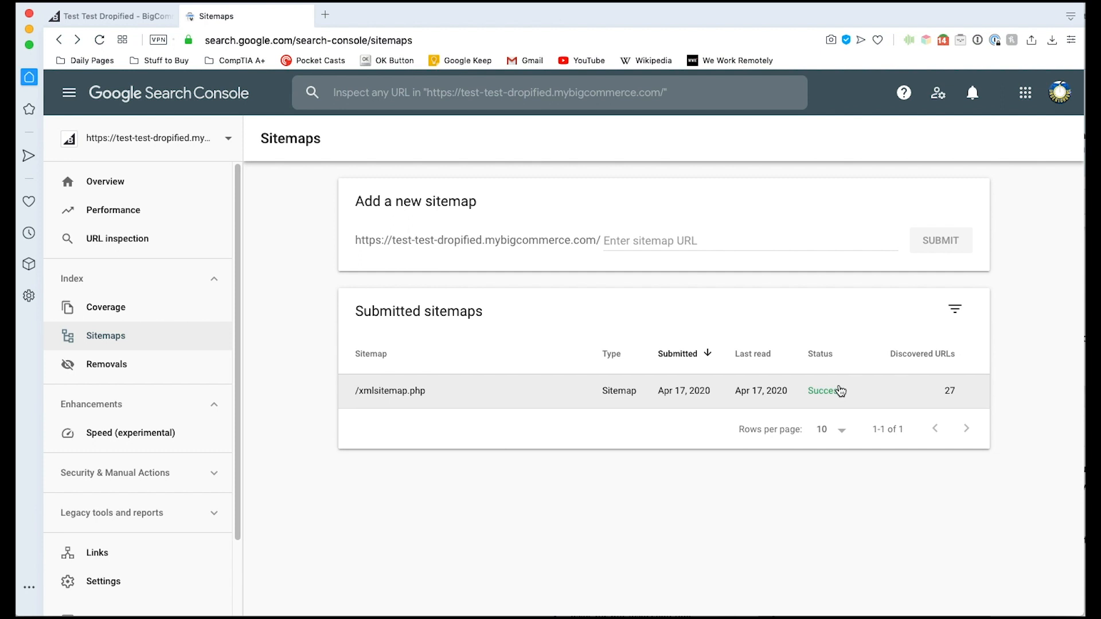
mouse_move(779, 411)
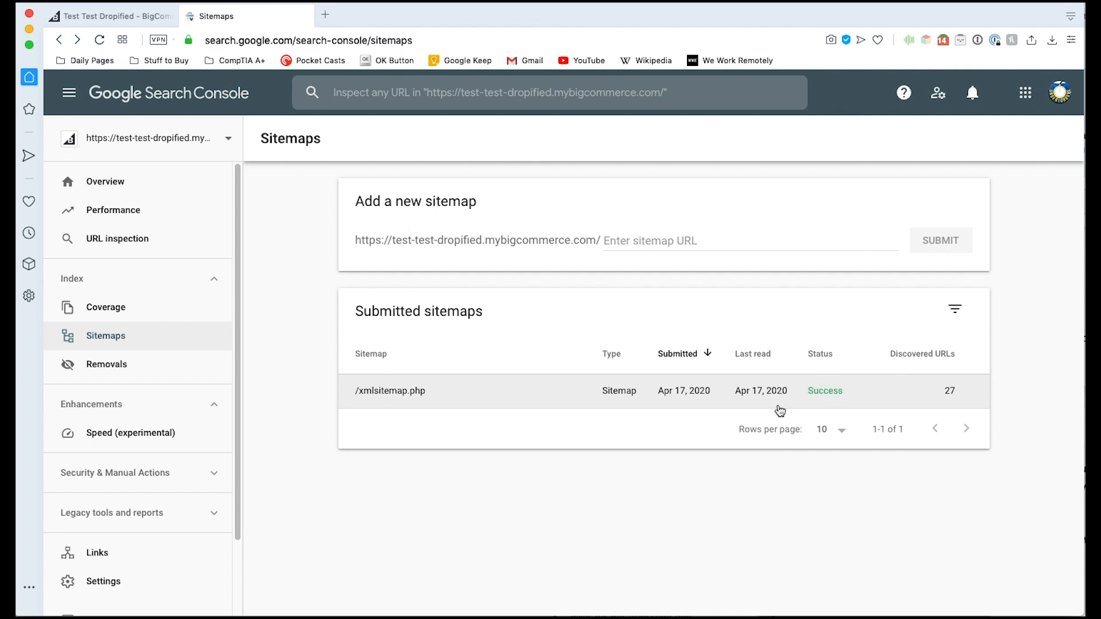
mouse_move(815, 431)
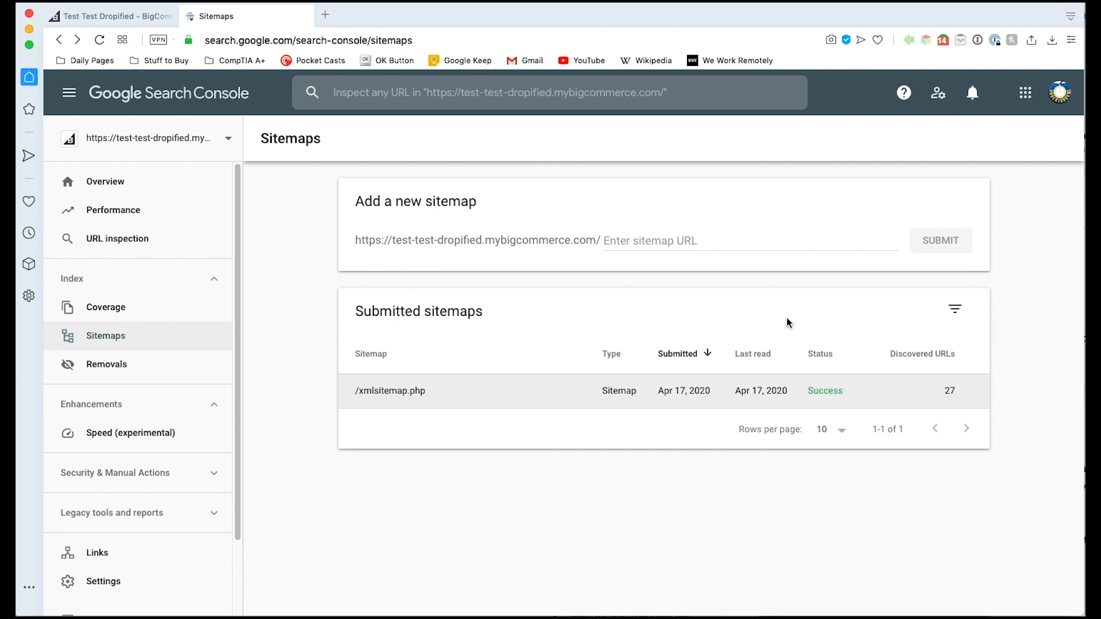
mouse_move(757, 307)
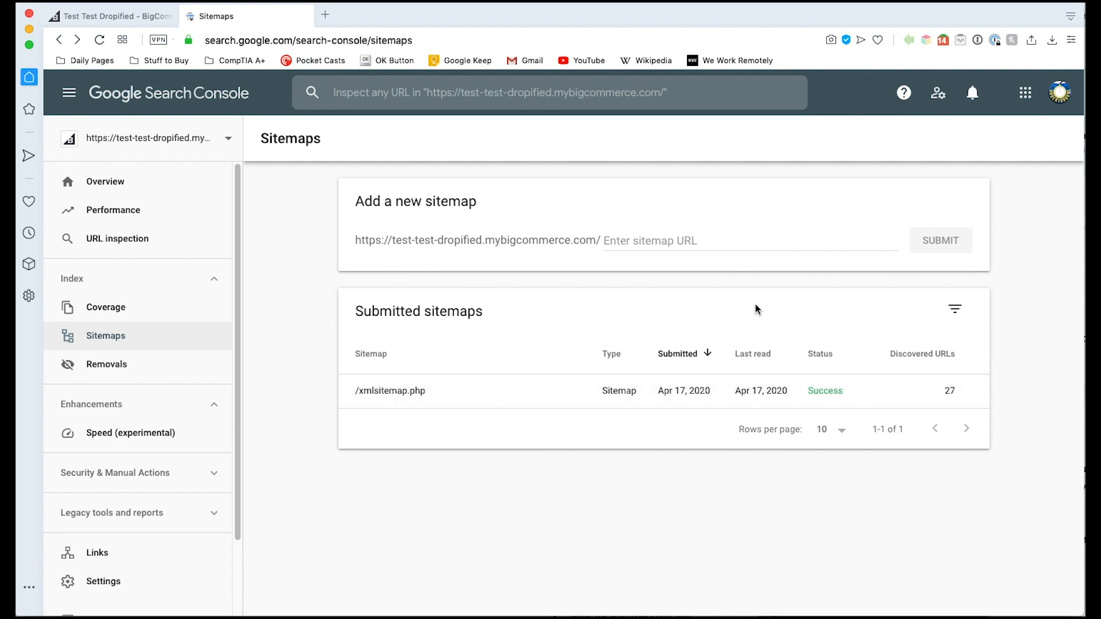
mouse_move(853, 377)
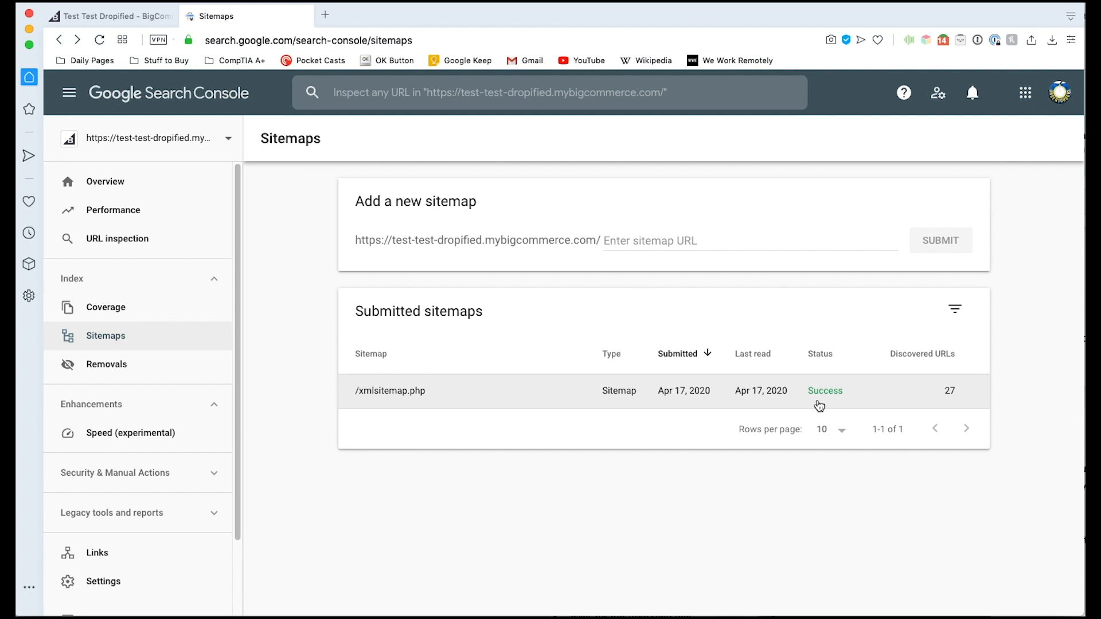
mouse_move(774, 508)
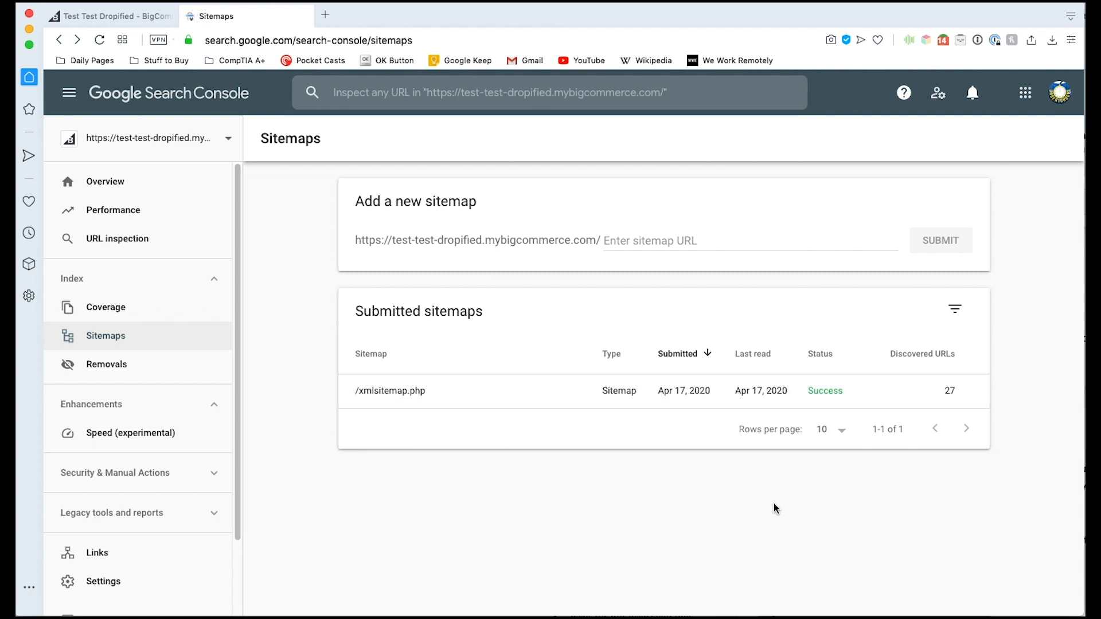